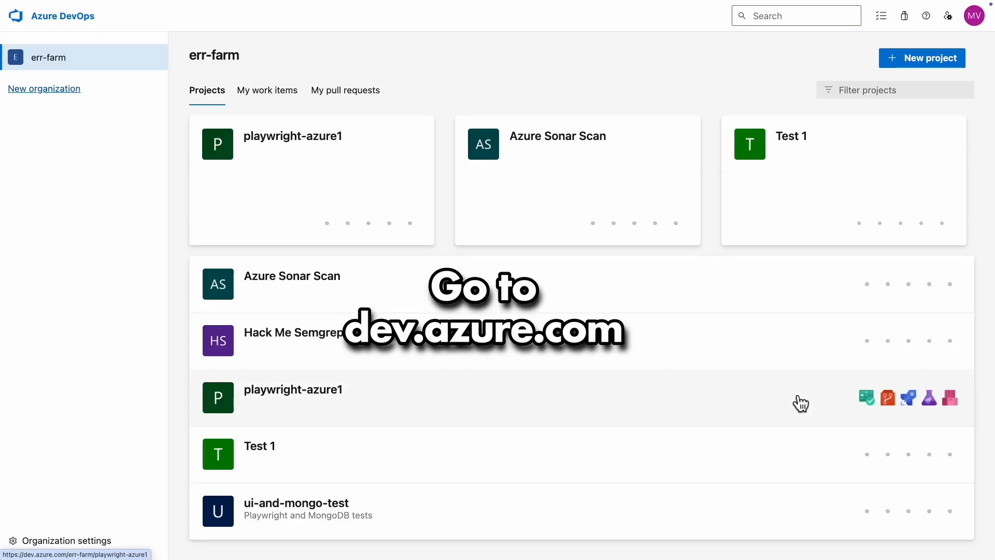
{"action": "mouse_move", "coordinate": [742, 293]}
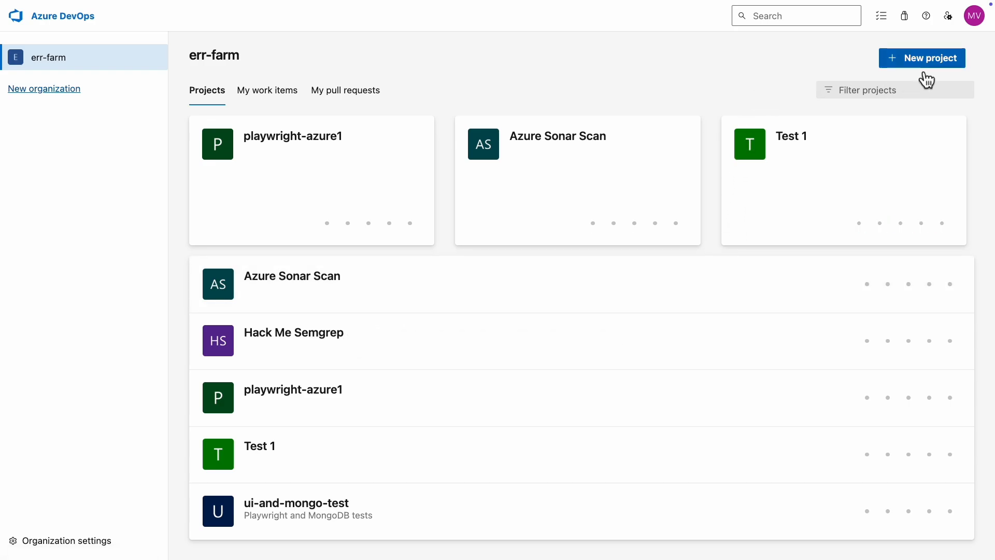
Create a new public project named playwright-azure in the err-farm organization.
{"action": "left_click", "coordinate": [921, 58]}
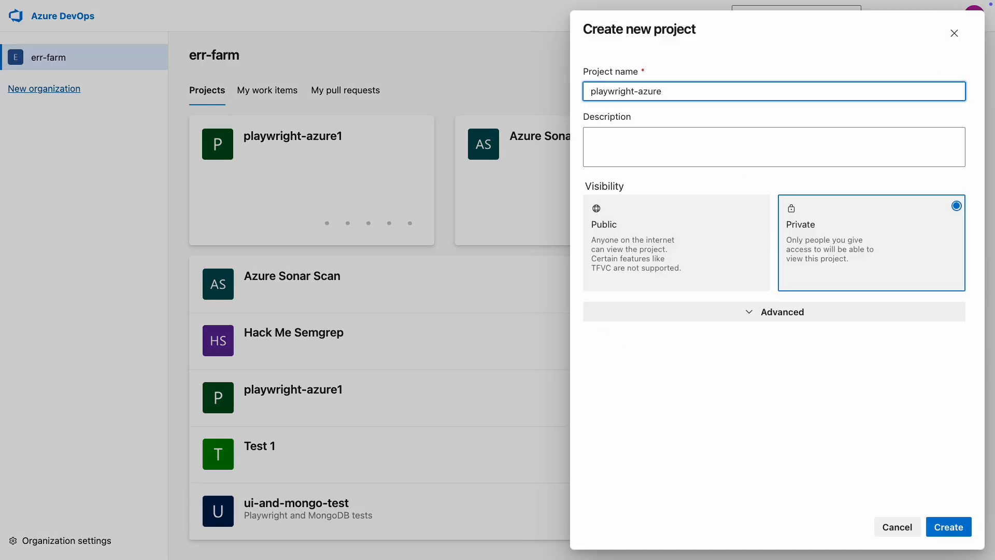
{"action": "left_click", "coordinate": [676, 242]}
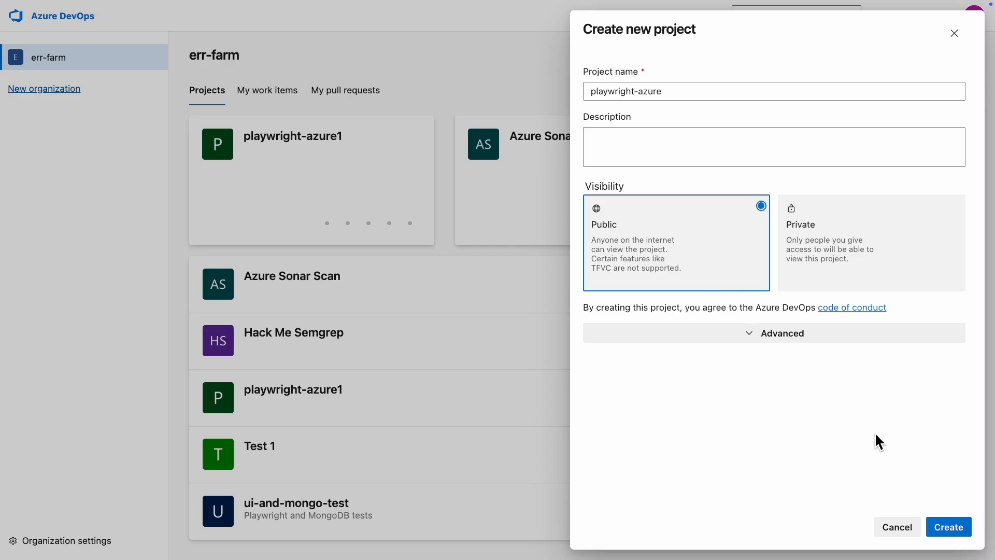
{"action": "left_click", "coordinate": [948, 526]}
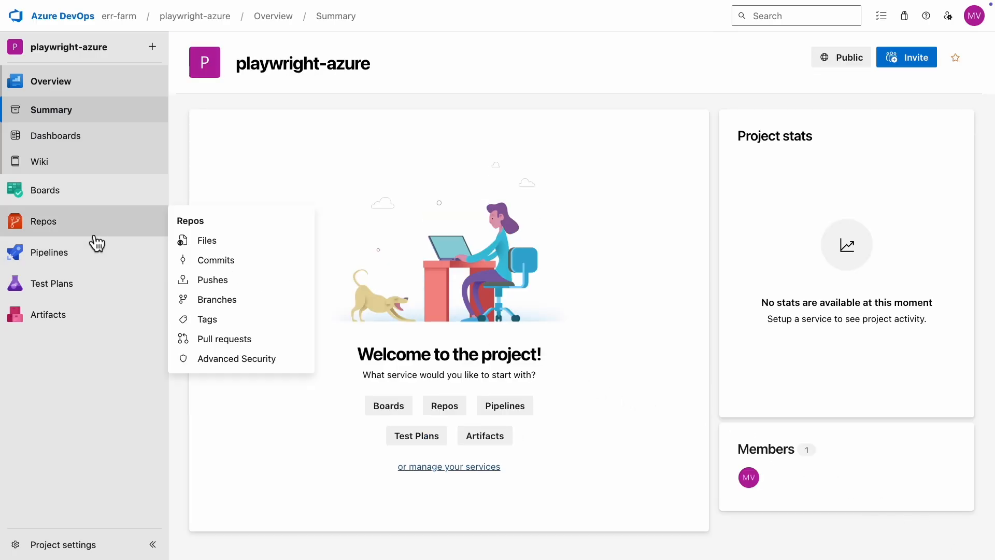
Go to Repos Files of the empty repository and bring up the Import a Git repository form.
{"action": "left_click", "coordinate": [207, 239]}
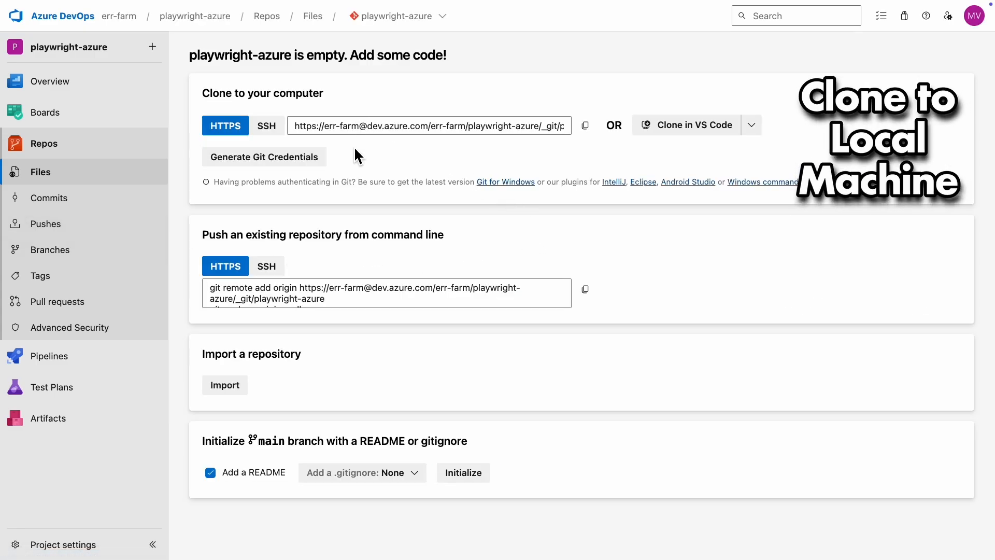
{"action": "mouse_move", "coordinate": [454, 155]}
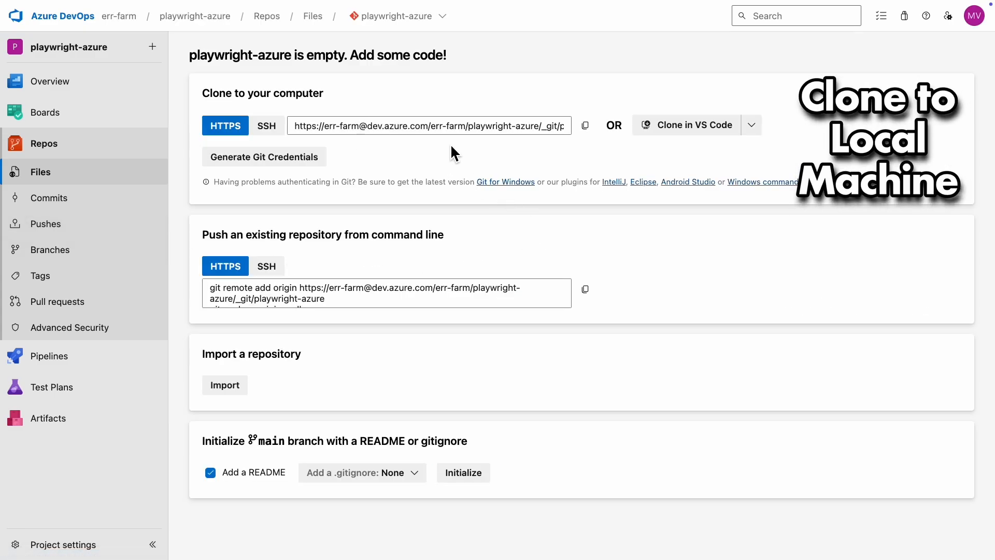
{"action": "mouse_move", "coordinate": [289, 324]}
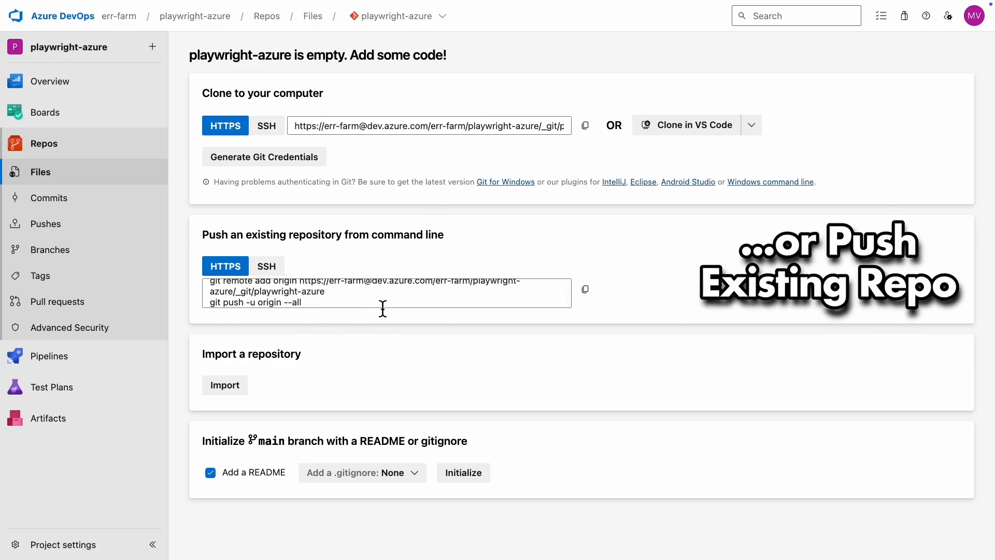
{"action": "mouse_move", "coordinate": [225, 384]}
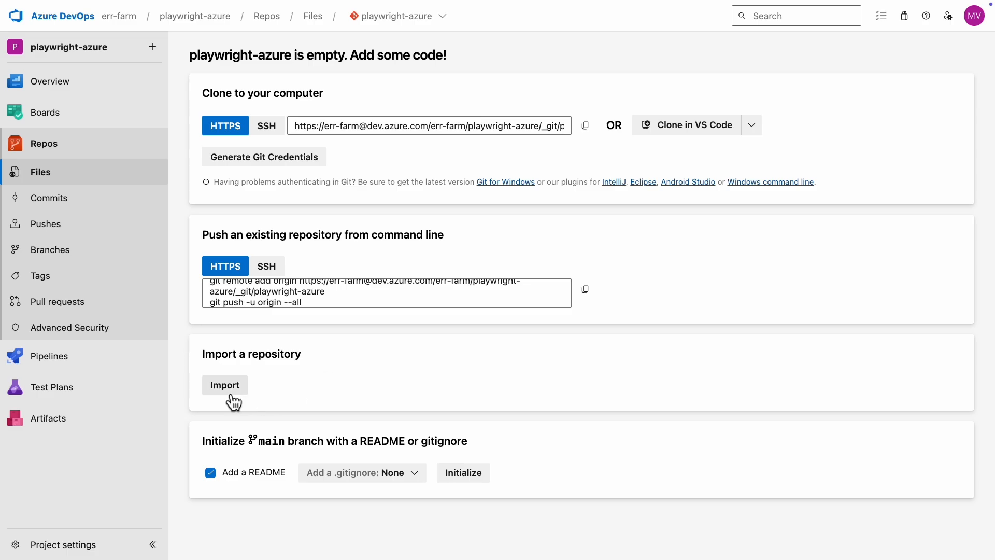
{"action": "left_click", "coordinate": [224, 384]}
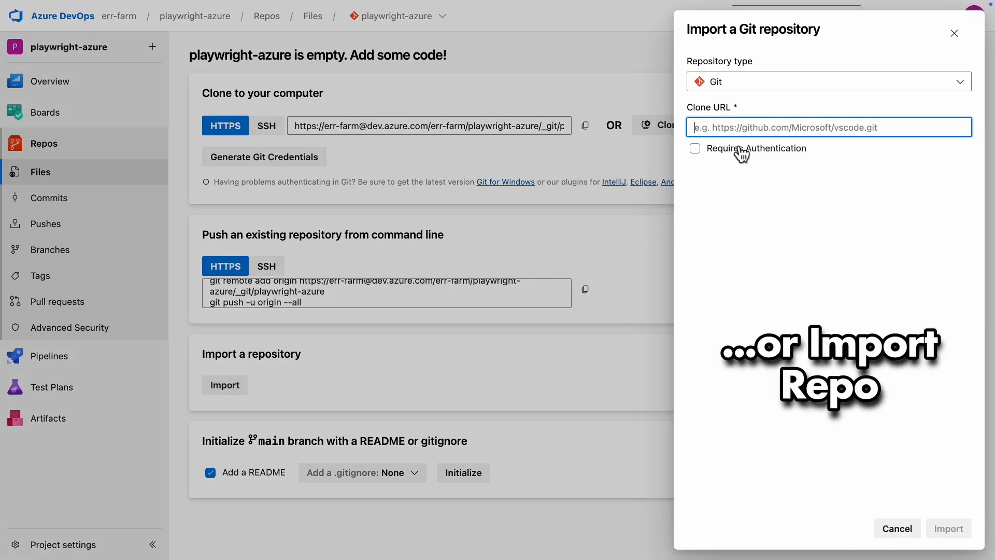
{"action": "mouse_move", "coordinate": [786, 151]}
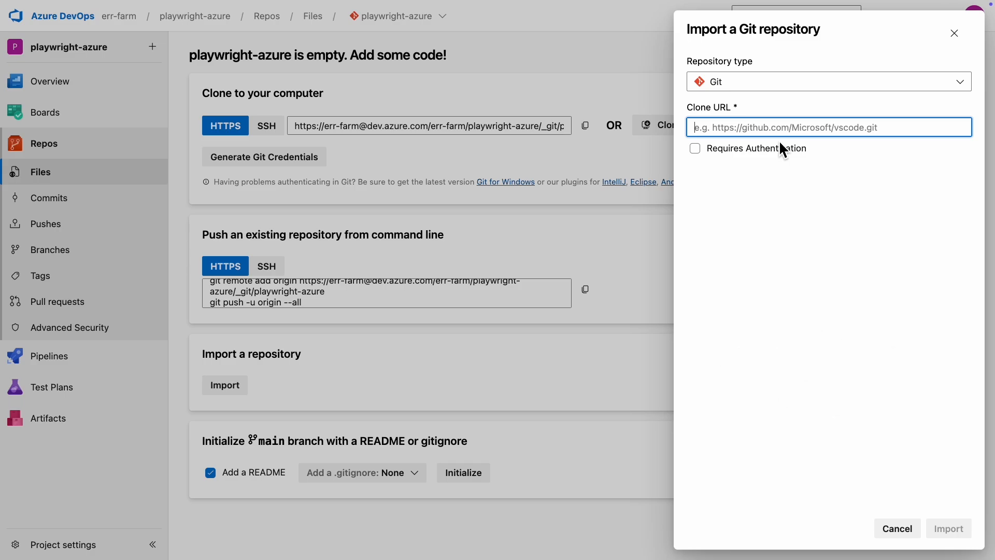
{"action": "mouse_move", "coordinate": [935, 58]}
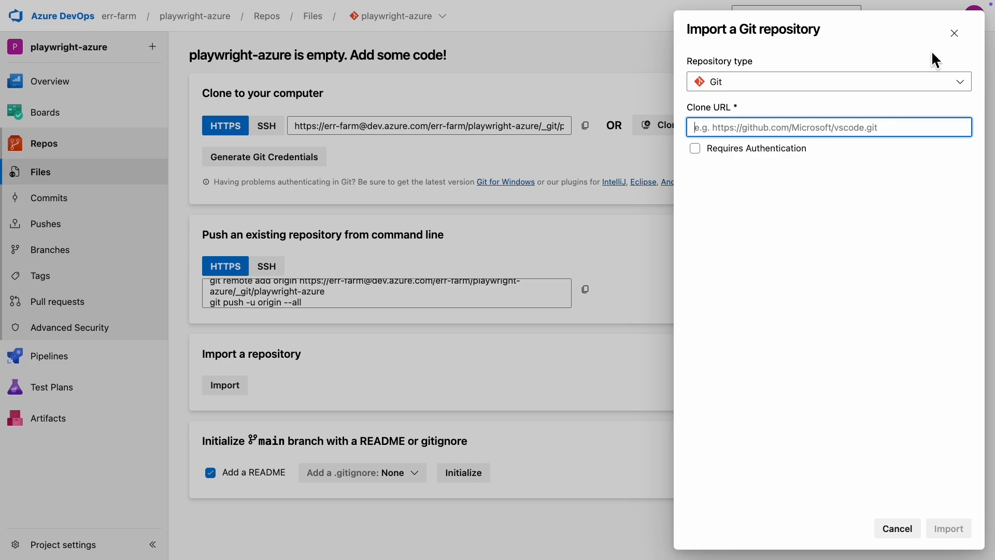
Dismiss the import form and copy the repository's SSH clone URL to the clipboard.
{"action": "left_click", "coordinate": [953, 33]}
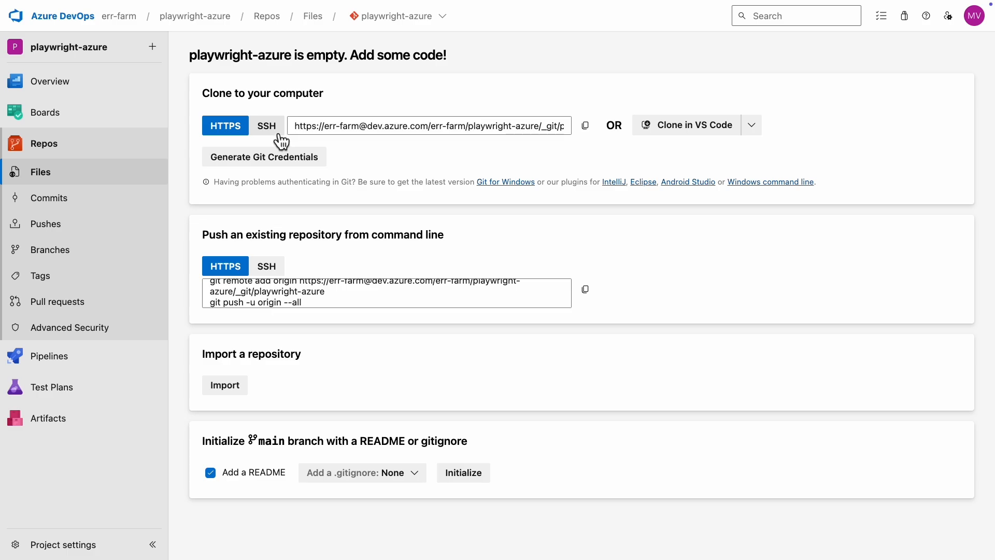
{"action": "left_click", "coordinate": [266, 125]}
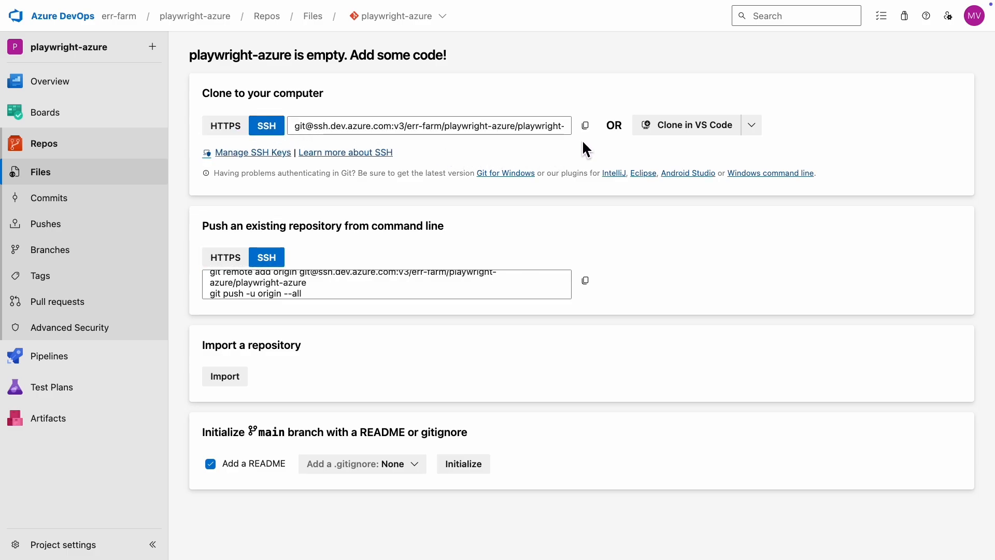
{"action": "left_click", "coordinate": [585, 125]}
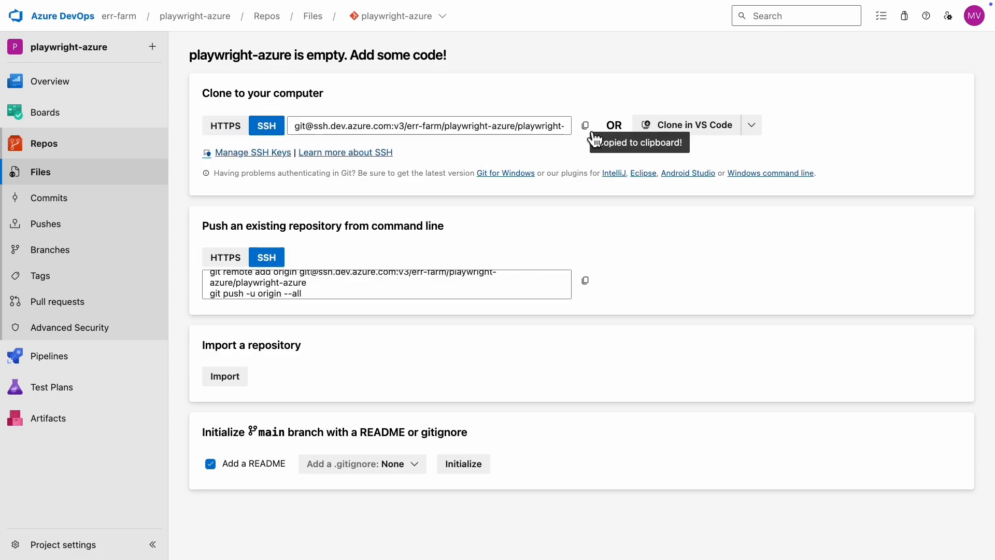
{"action": "mouse_move", "coordinate": [550, 165]}
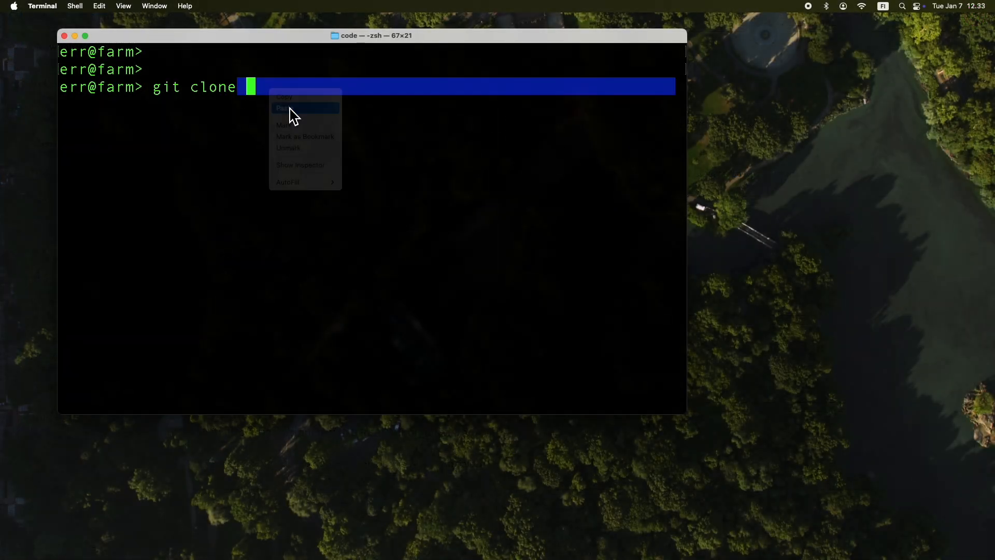
Clone playwright-azure locally via git clone and launch npm init playwright@latest inside it.
{"action": "left_click", "coordinate": [284, 108]}
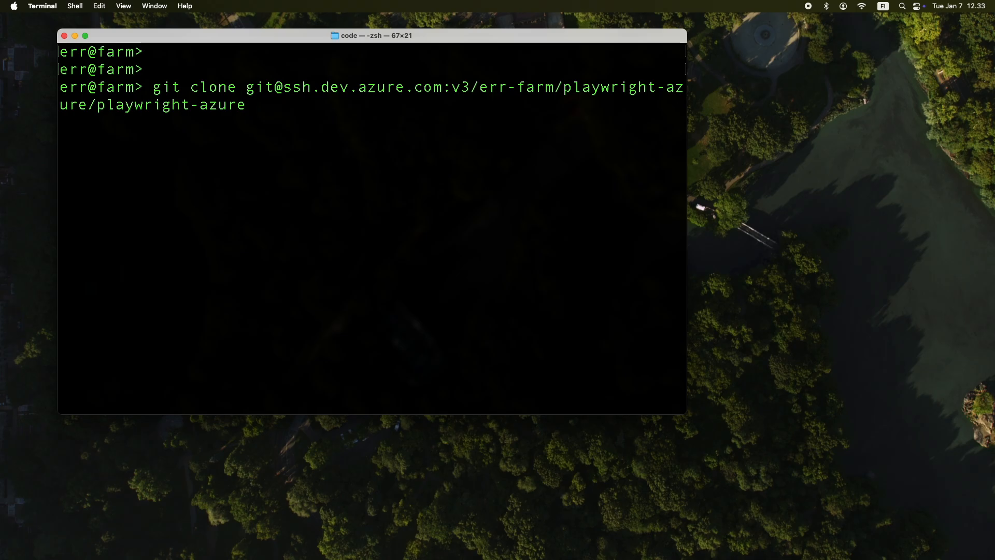
{"action": "key", "text": "Return"}
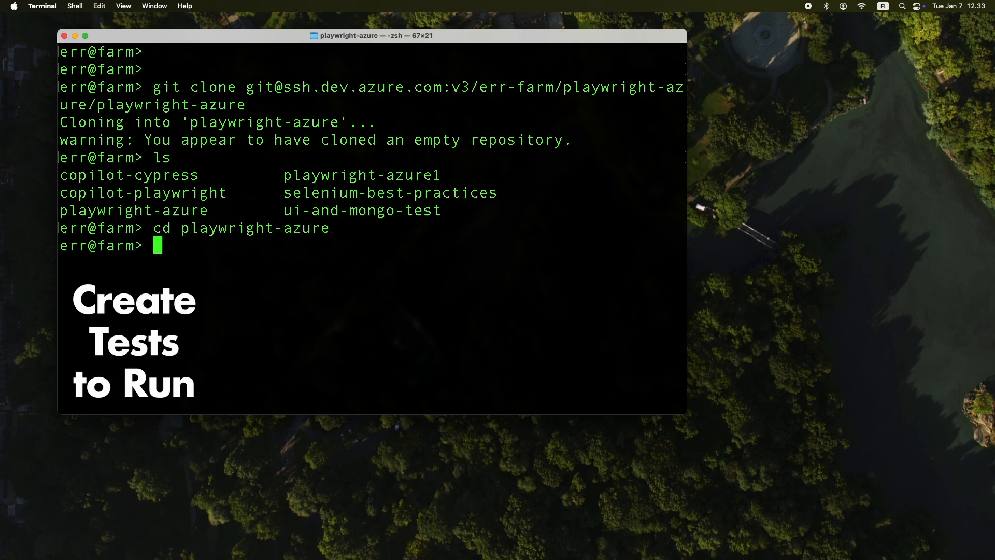
{"action": "type", "text": "npm init"}
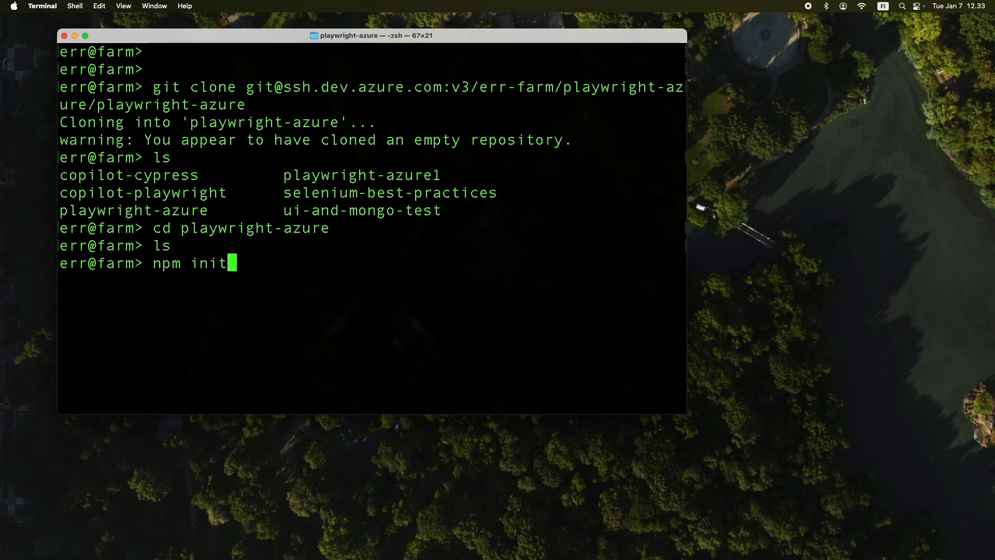
{"action": "type", "text": "playwright@latest"}
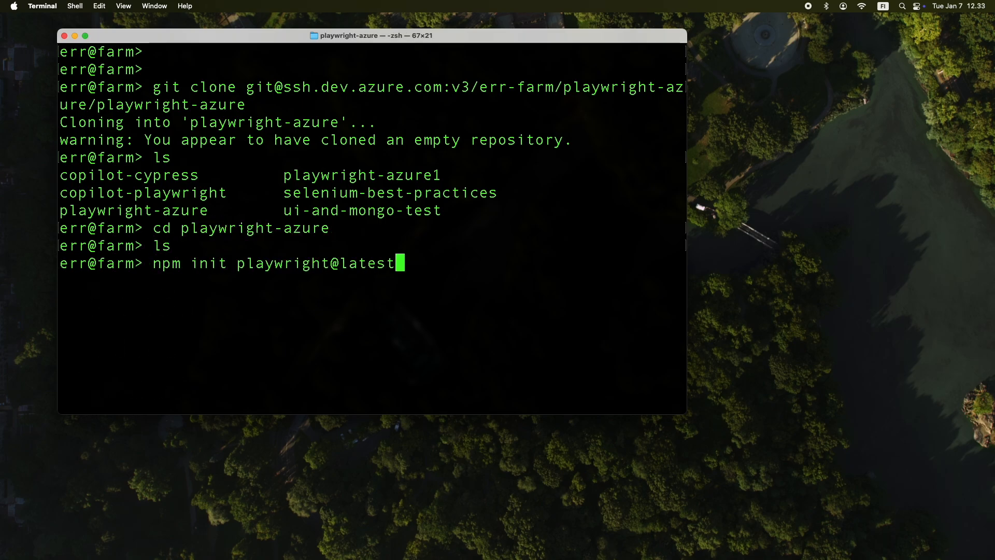
{"action": "key", "text": "Return"}
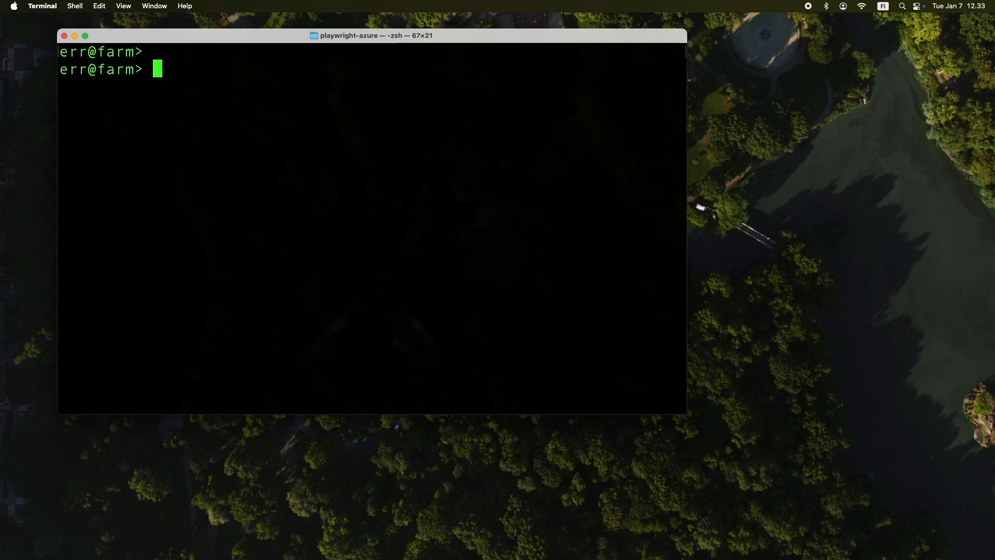
Run npx playwright test --headed, then commit the files as "initial version" and push.
{"action": "type", "text": "npx playwright test --headed"}
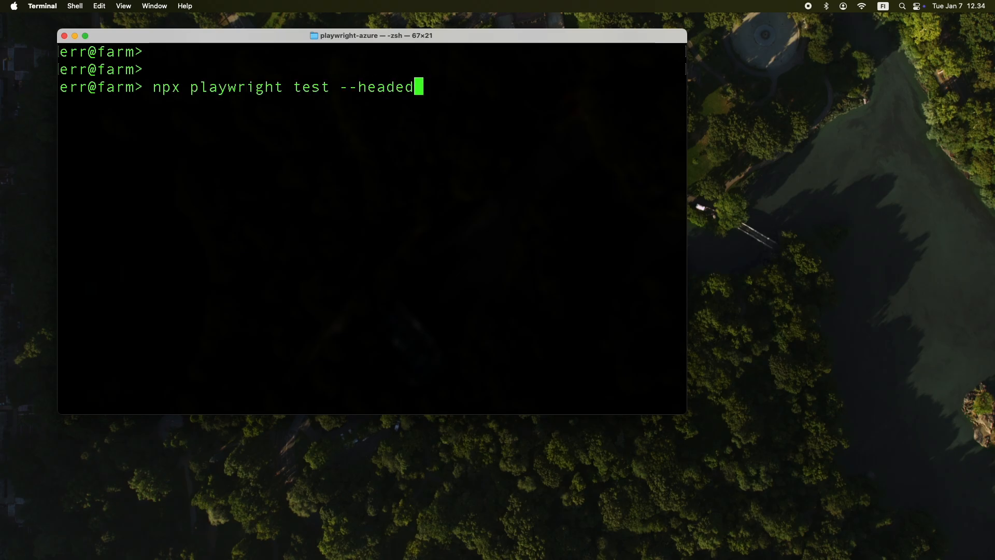
{"action": "key", "text": "Return"}
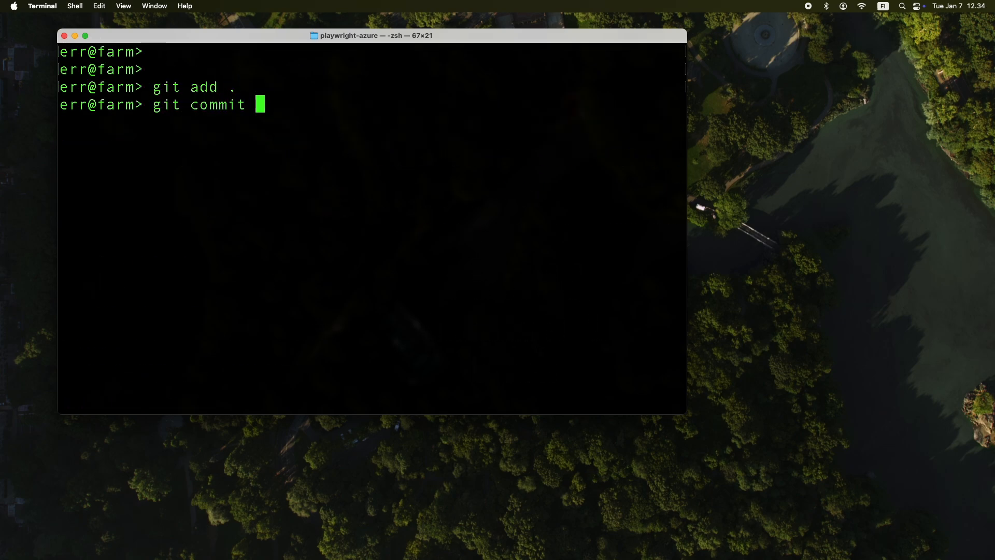
{"action": "type", "text": "-m \"initial version\""}
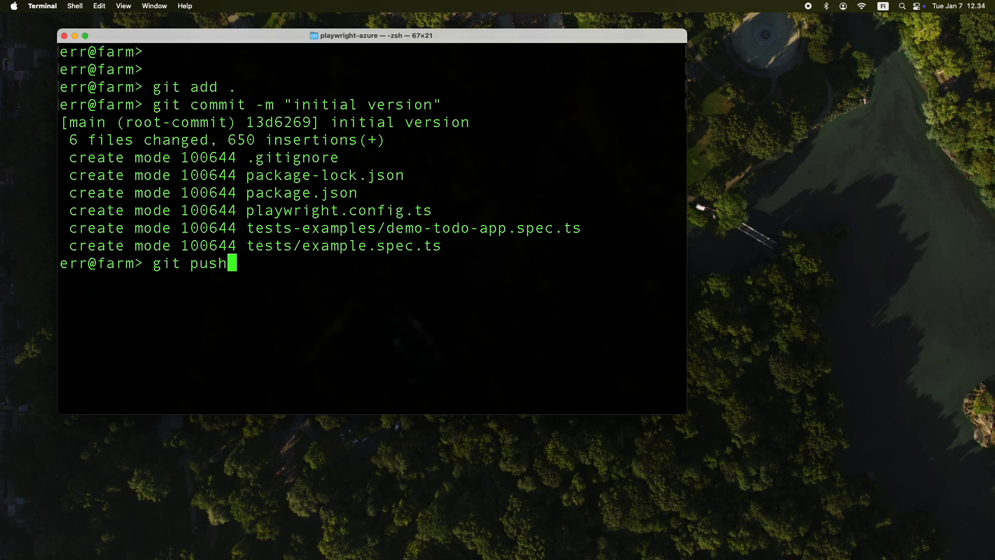
{"action": "key", "text": "Return"}
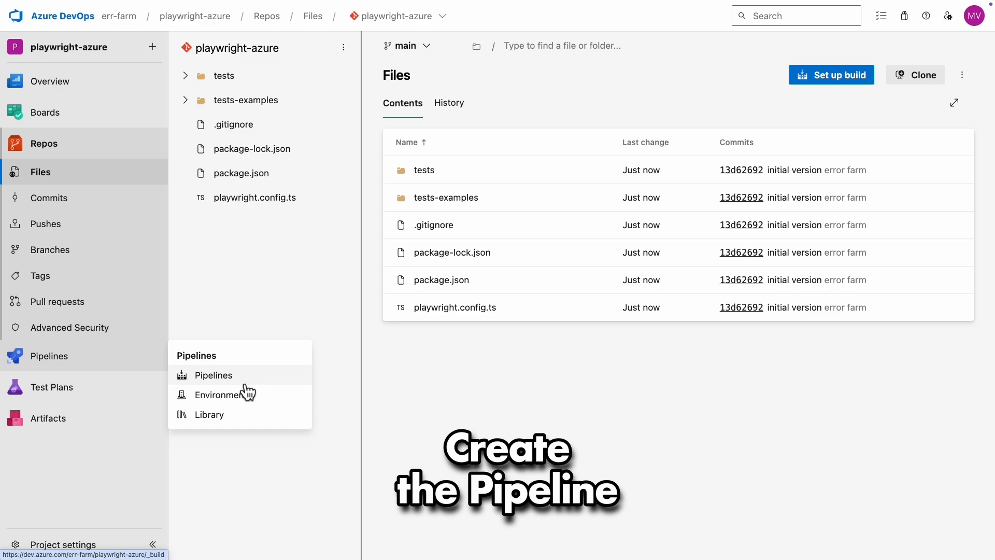
Start creating a new pipeline, reaching the Select a repository step listing playwright-azure.
{"action": "left_click", "coordinate": [213, 374]}
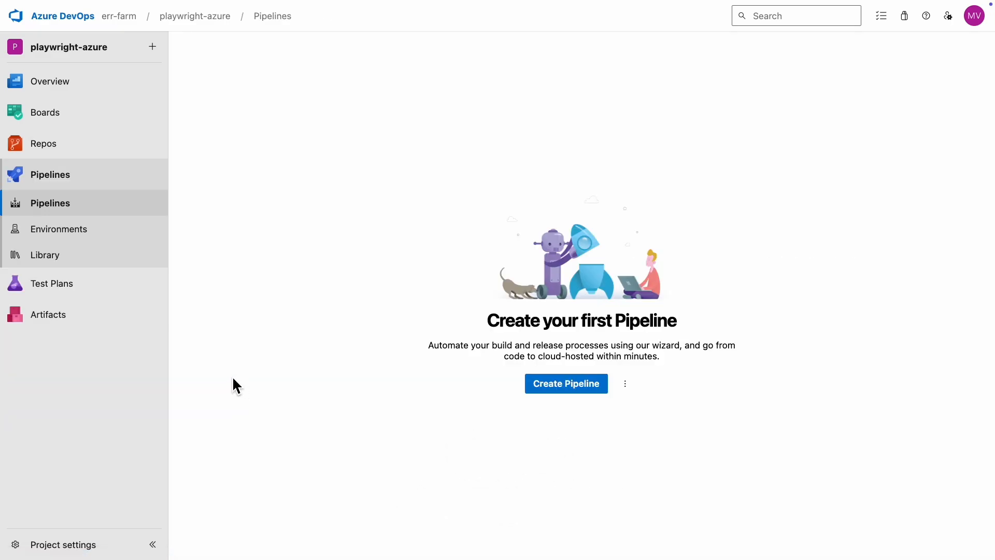
{"action": "mouse_move", "coordinate": [566, 384]}
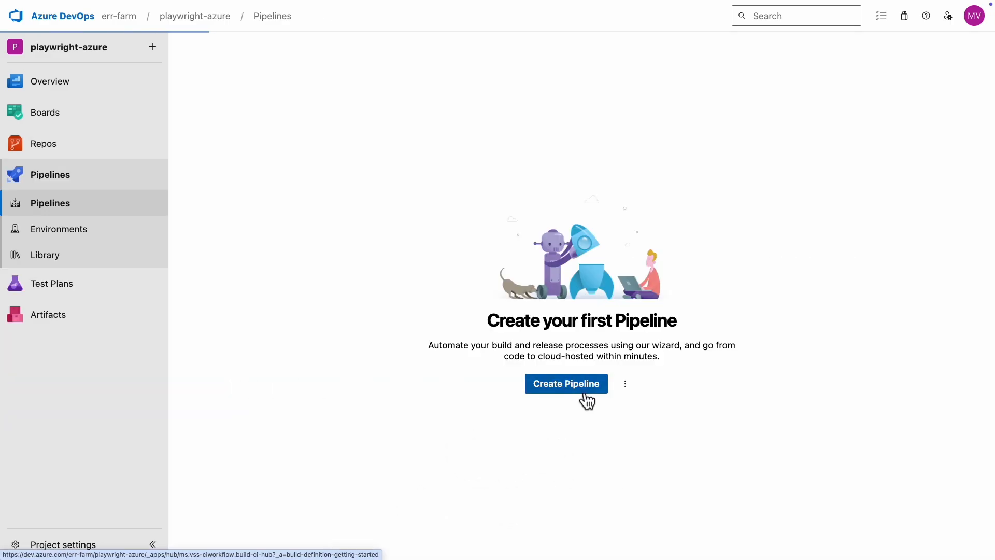
{"action": "left_click", "coordinate": [565, 384]}
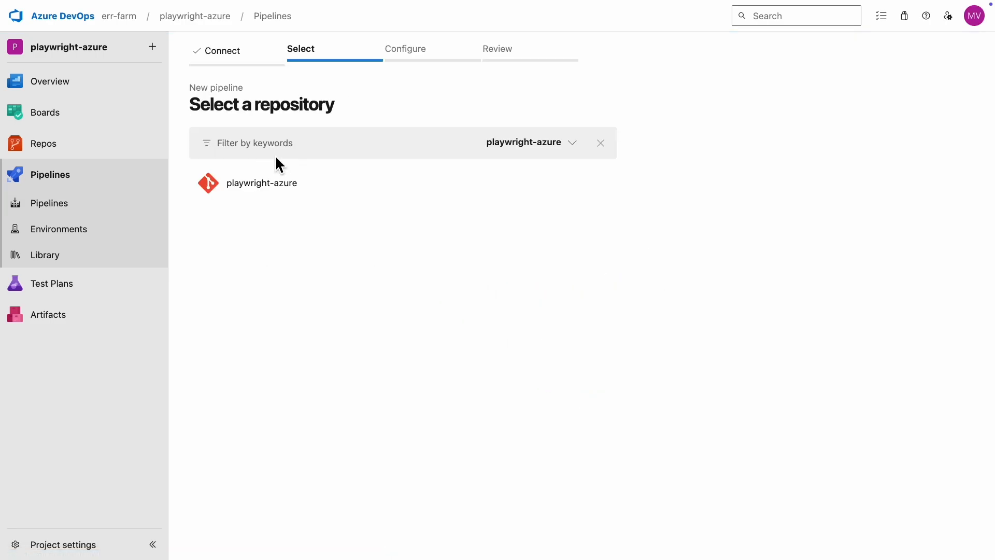
Use the Node.js template and set the pool to name: 'my-self-hosted-pool', commenting out vmImage.
{"action": "left_click", "coordinate": [262, 183]}
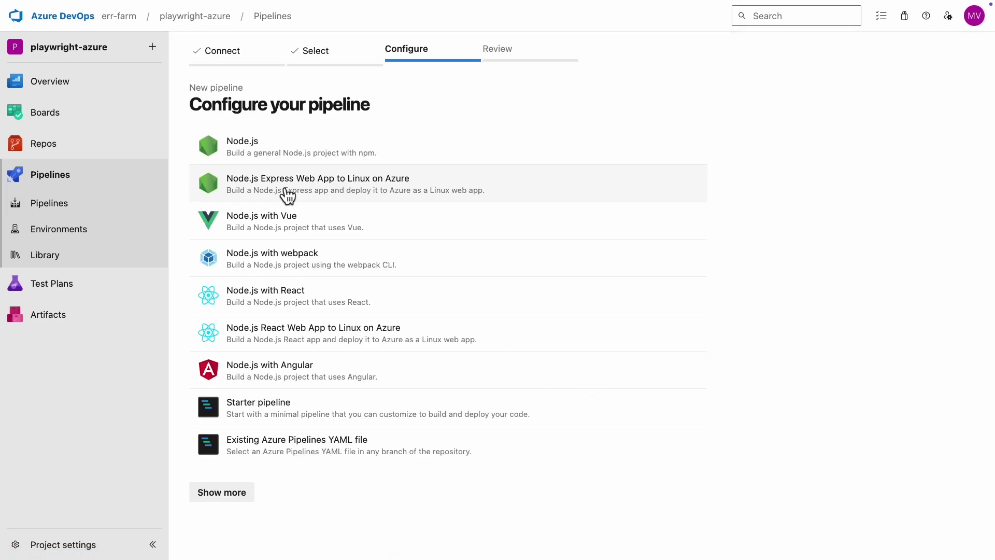
{"action": "left_click", "coordinate": [317, 184]}
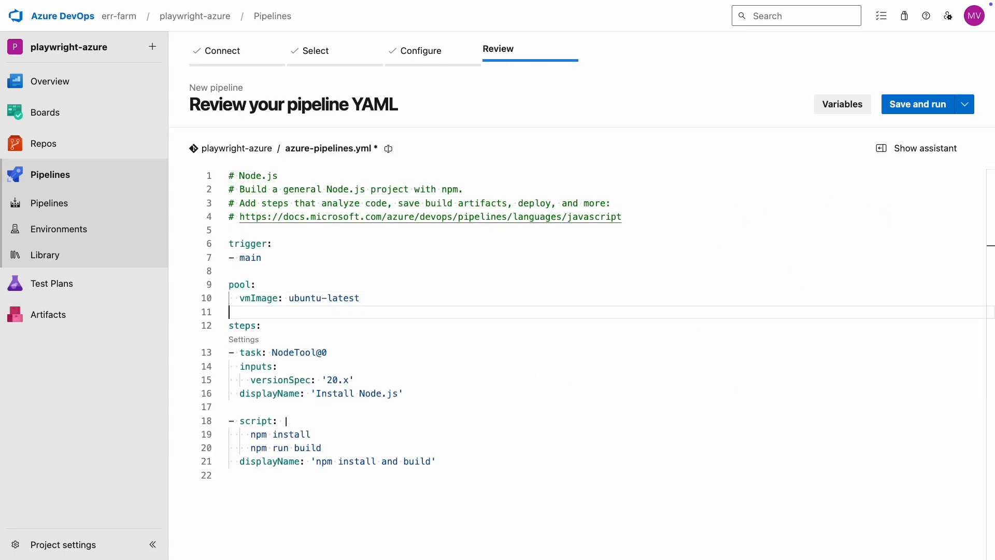
{"action": "left_click", "coordinate": [320, 297]}
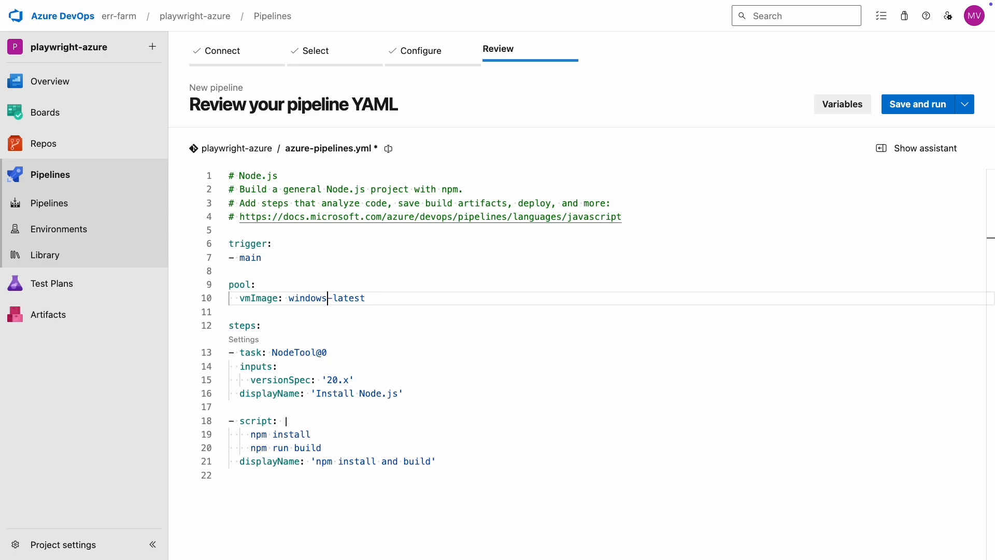
{"action": "key", "text": "Backspace"}
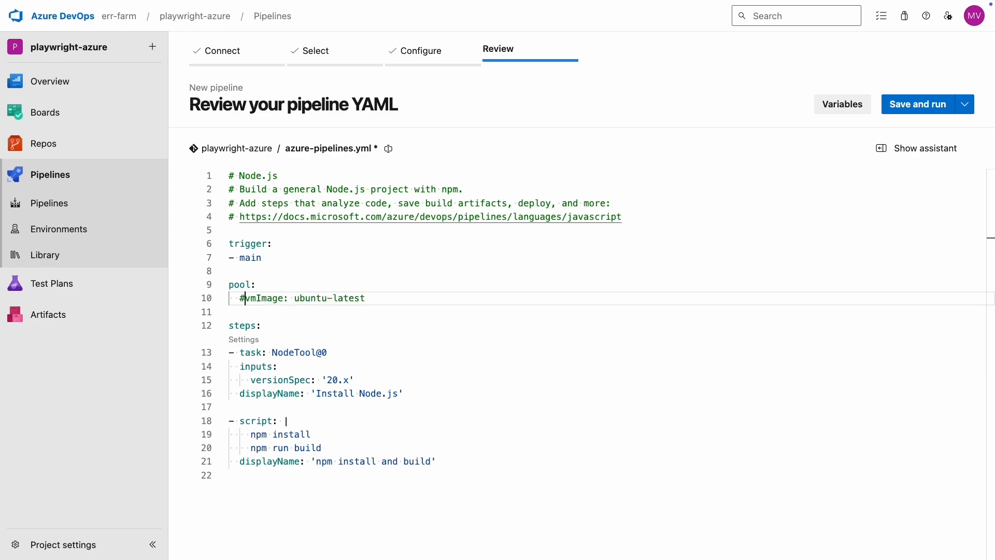
{"action": "type", "text": "name: 'my-self-ho"}
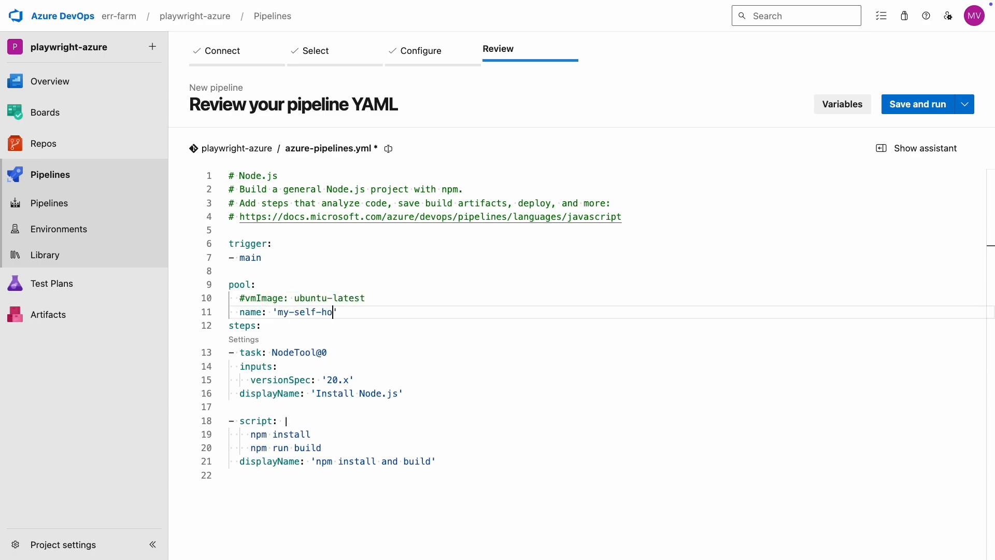
{"action": "type", "text": "sted-pool'"}
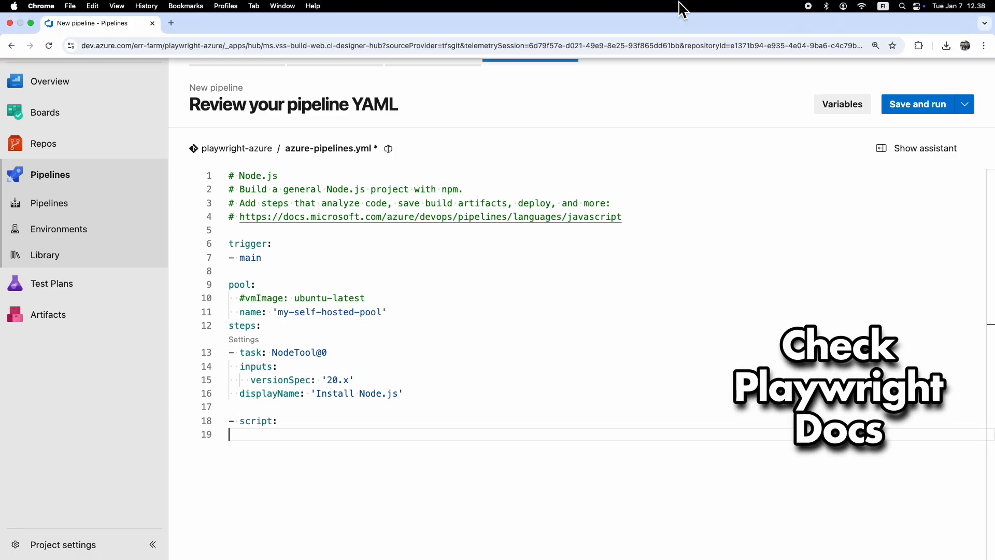
Search Google for 'playwright ci' and view the Azure Pipelines sample in Playwright's CI docs.
{"action": "left_click", "coordinate": [171, 23]}
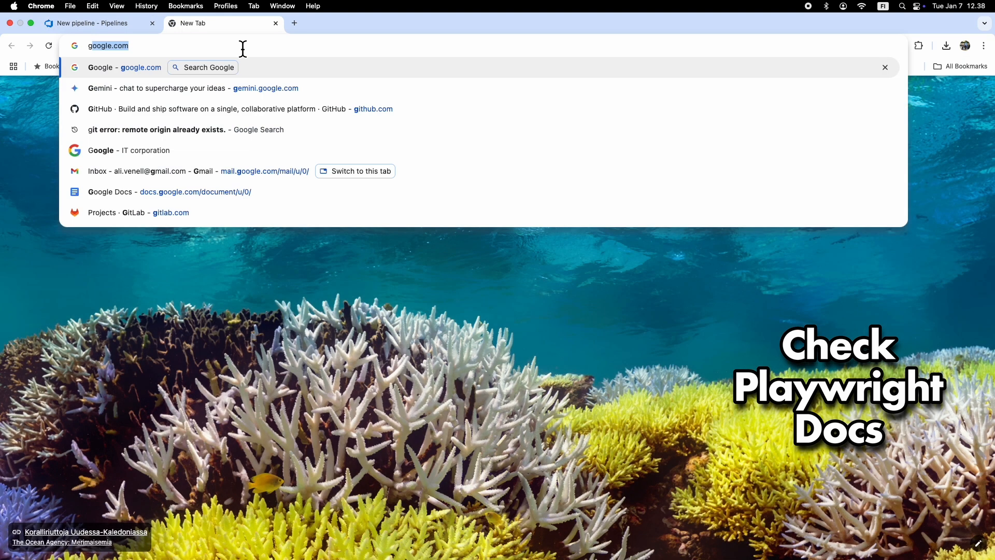
{"action": "type", "text": "playwright ci"}
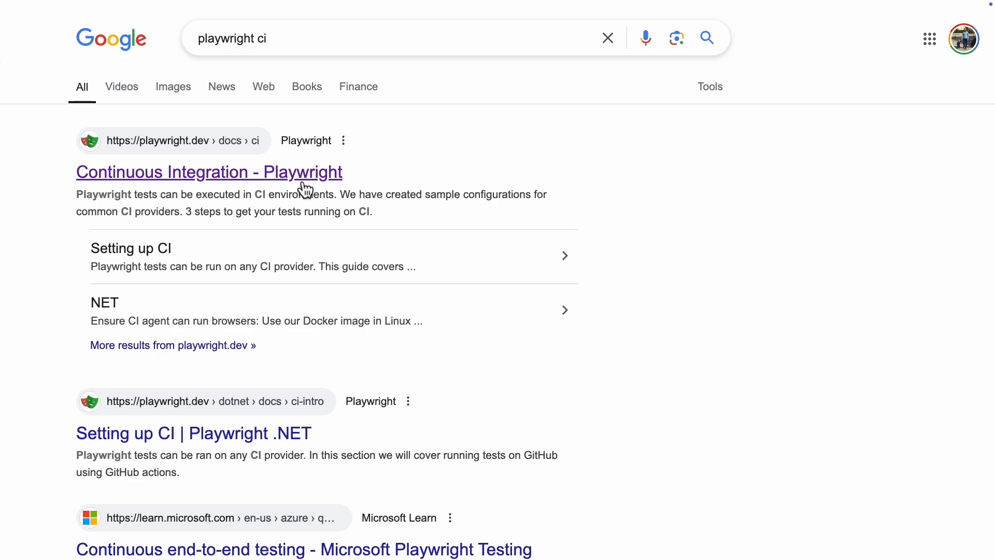
{"action": "left_click", "coordinate": [208, 172]}
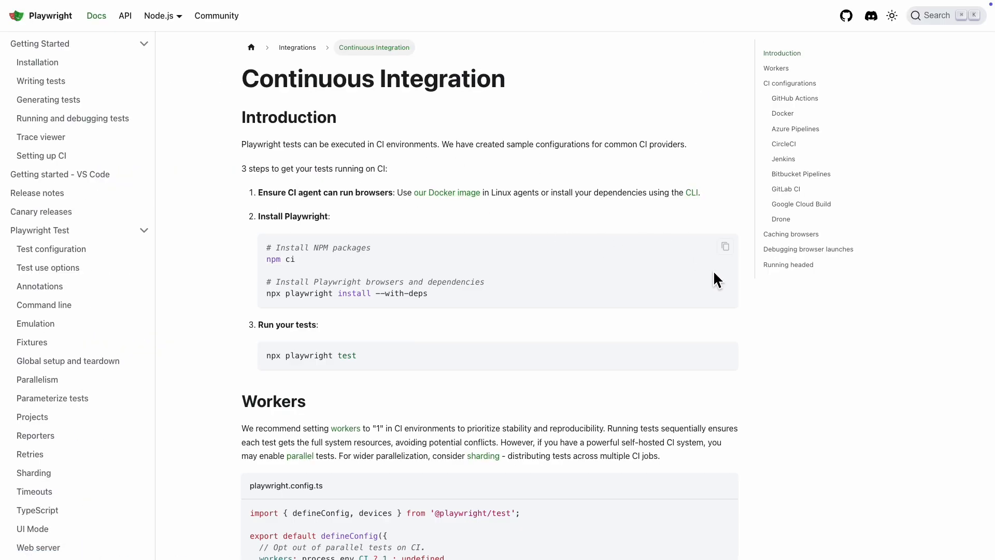
{"action": "scroll", "scroll_direction": "down", "scroll_amount": 3}
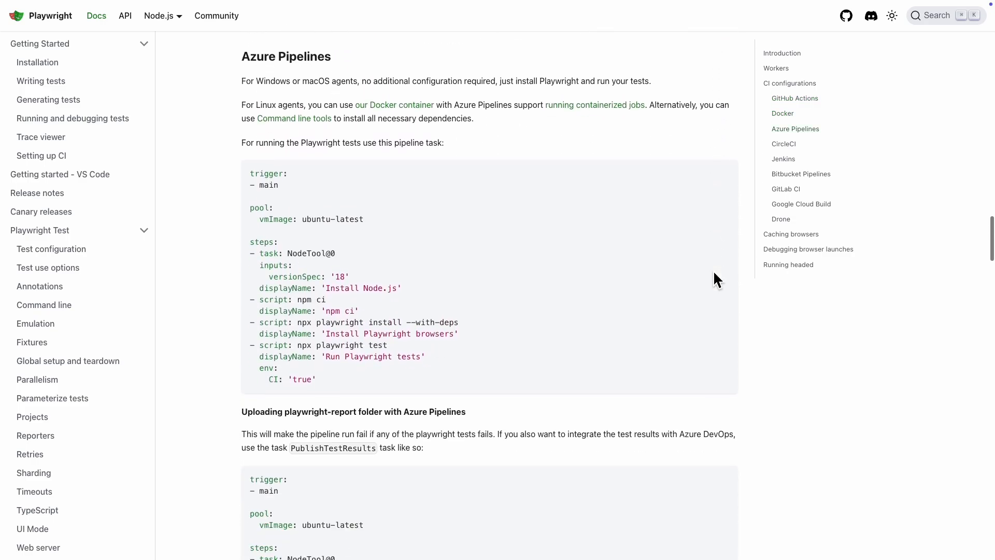
{"action": "scroll", "scroll_direction": "down", "scroll_amount": 3}
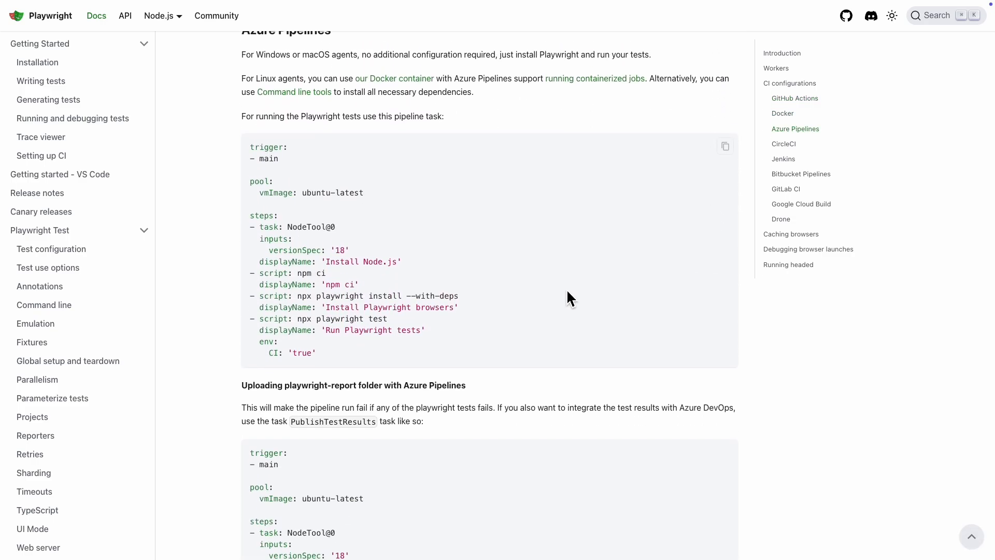
{"action": "mouse_move", "coordinate": [253, 278]}
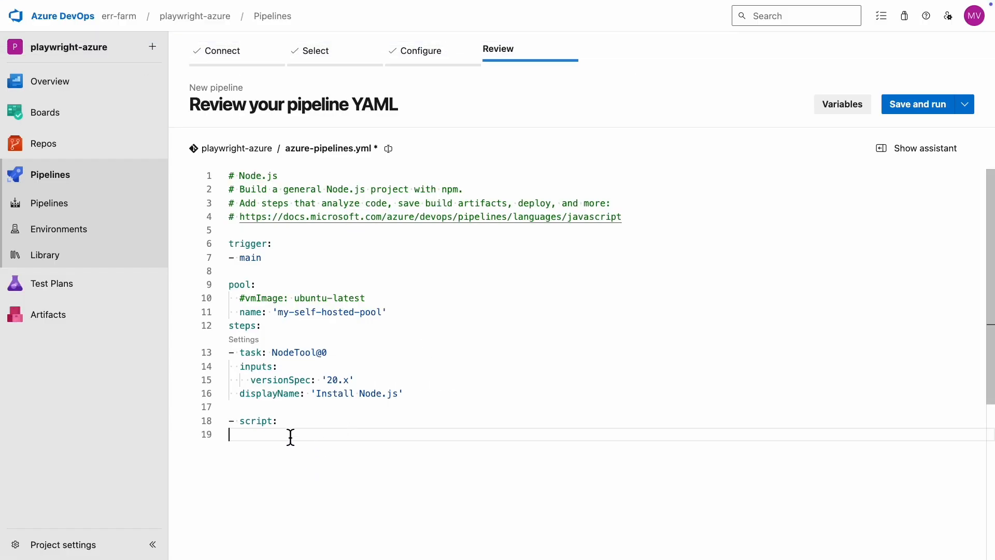
Paste the npm ci, browser install and Playwright test steps into the YAML and choose Save and run.
{"action": "right_click", "coordinate": [273, 435]}
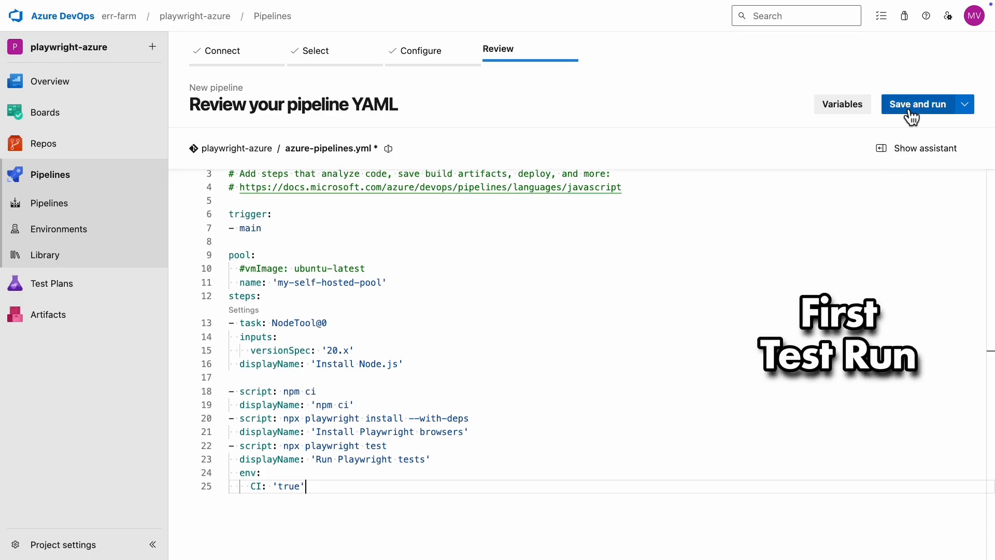
{"action": "left_click", "coordinate": [916, 104]}
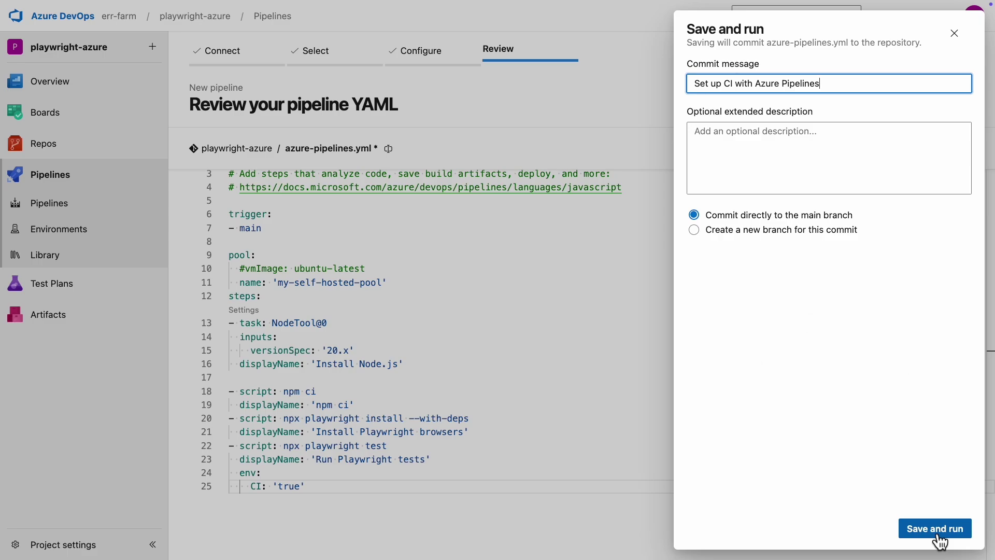
Commit and run the pipeline, then view the Run Playwright tests log reporting 6 passed.
{"action": "left_click", "coordinate": [935, 527]}
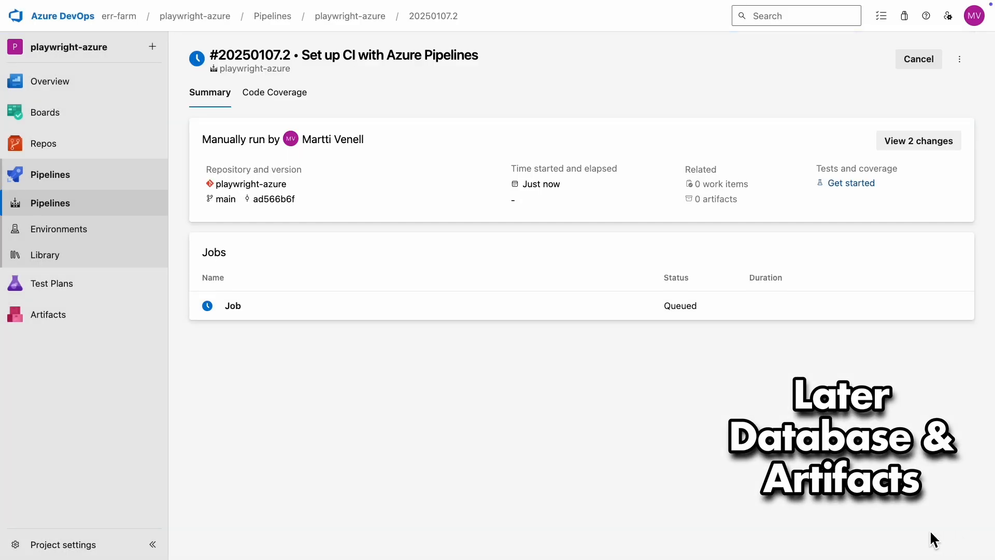
{"action": "mouse_move", "coordinate": [233, 305]}
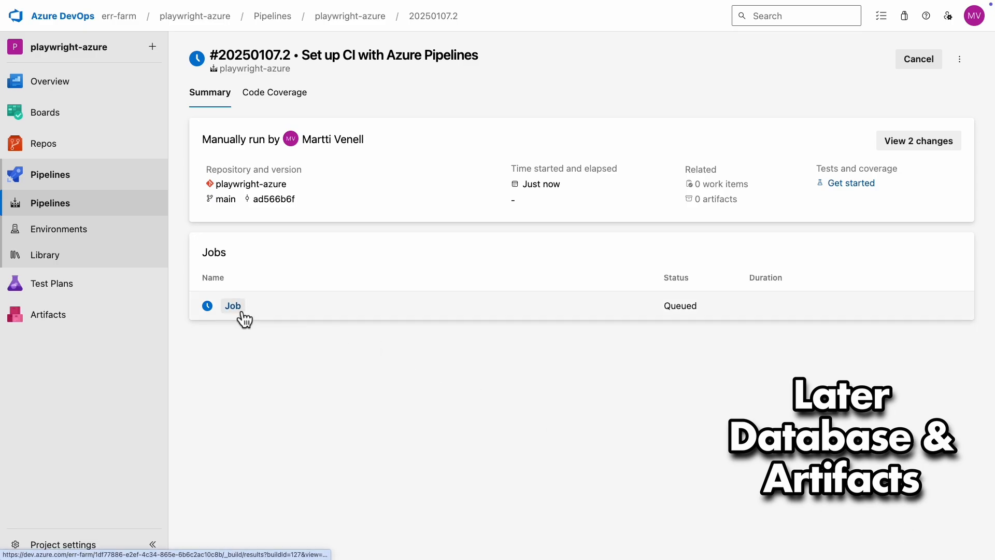
{"action": "left_click", "coordinate": [234, 305]}
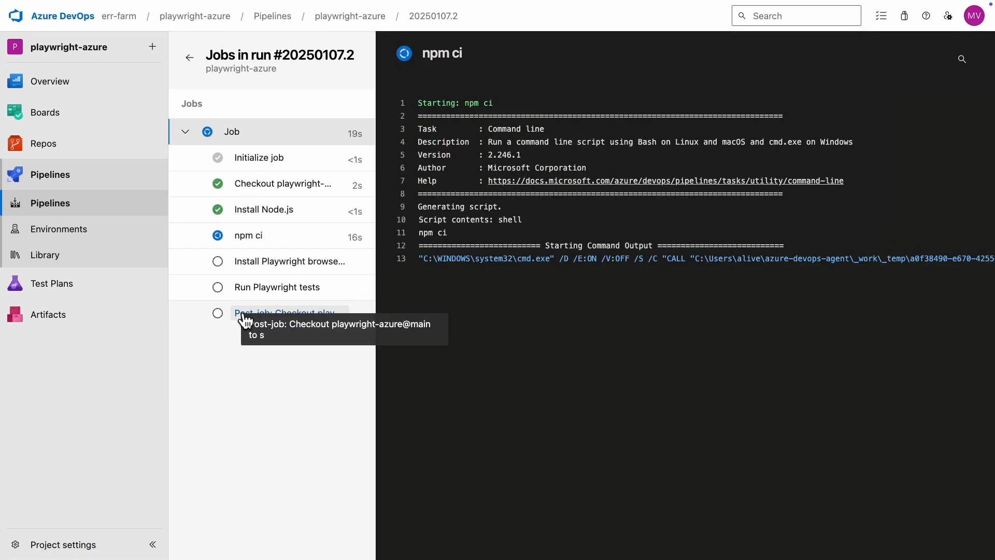
{"action": "left_click", "coordinate": [276, 287]}
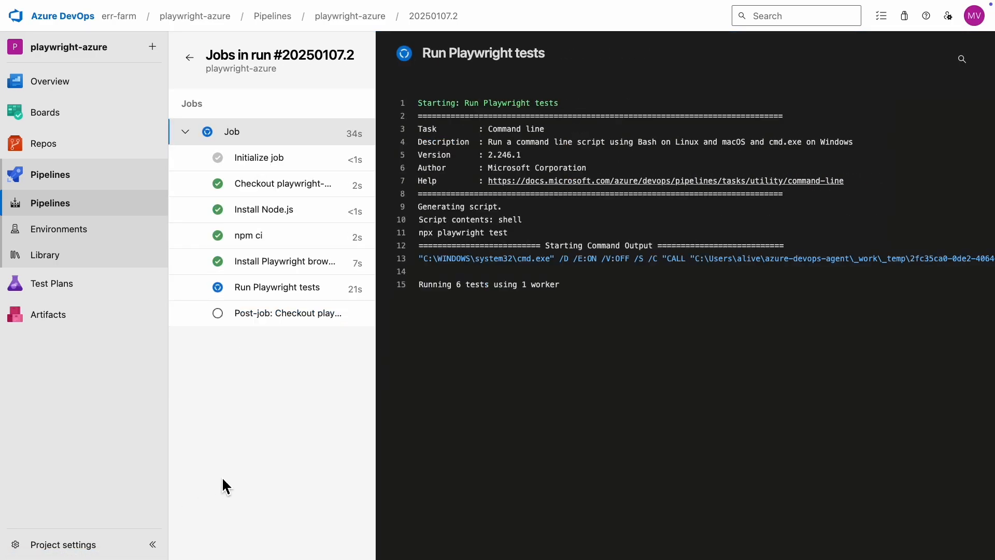
{"action": "left_click", "coordinate": [232, 132]}
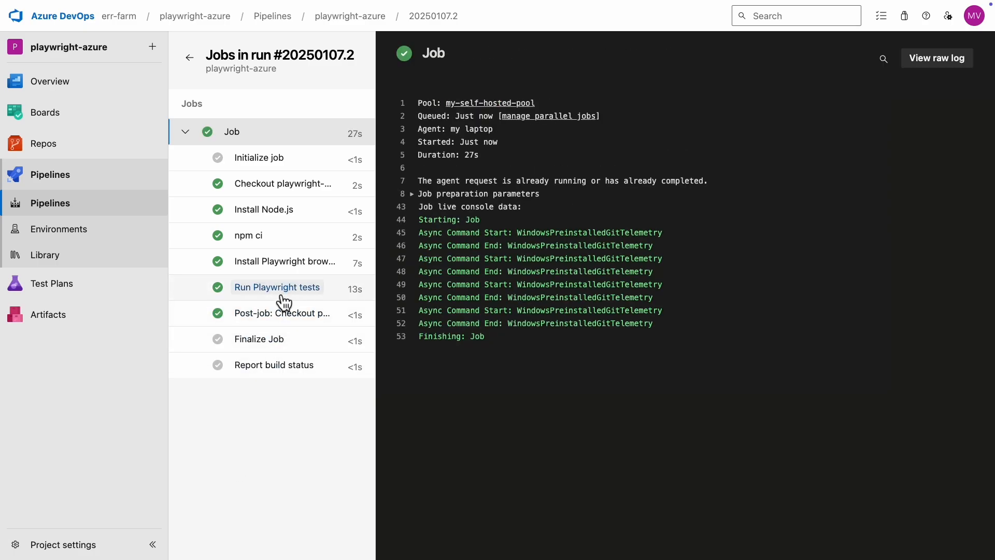
{"action": "left_click", "coordinate": [275, 287]}
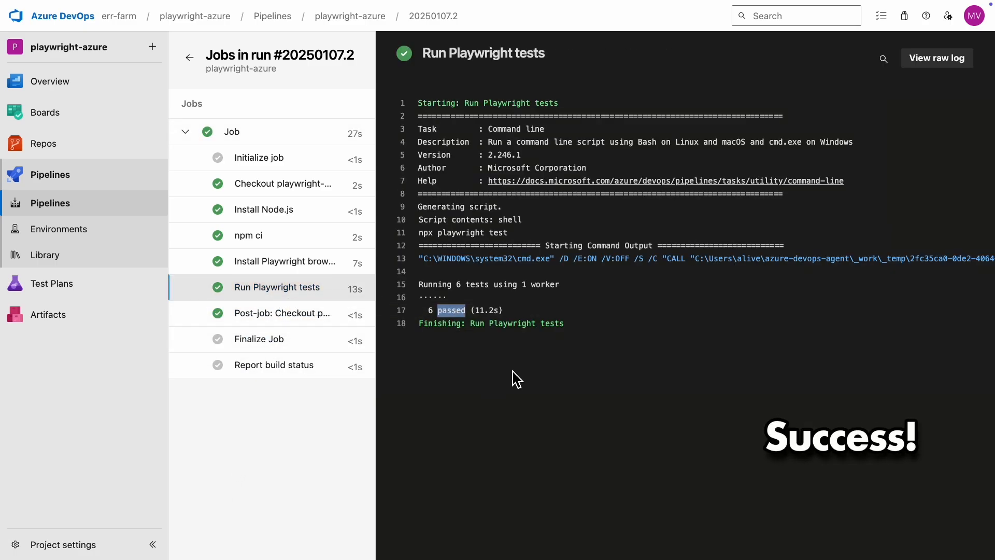
{"action": "mouse_move", "coordinate": [954, 379]}
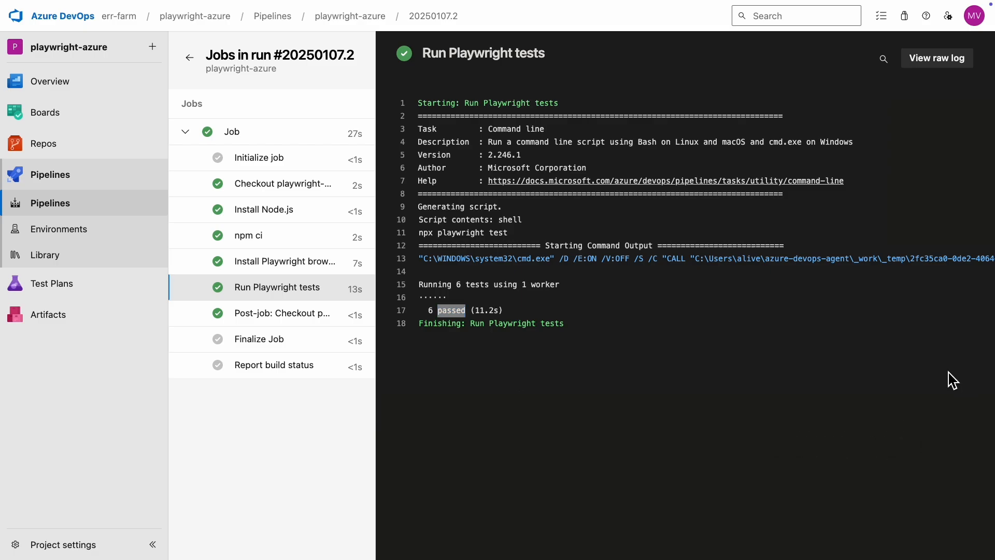
{"action": "mouse_move", "coordinate": [74, 217]}
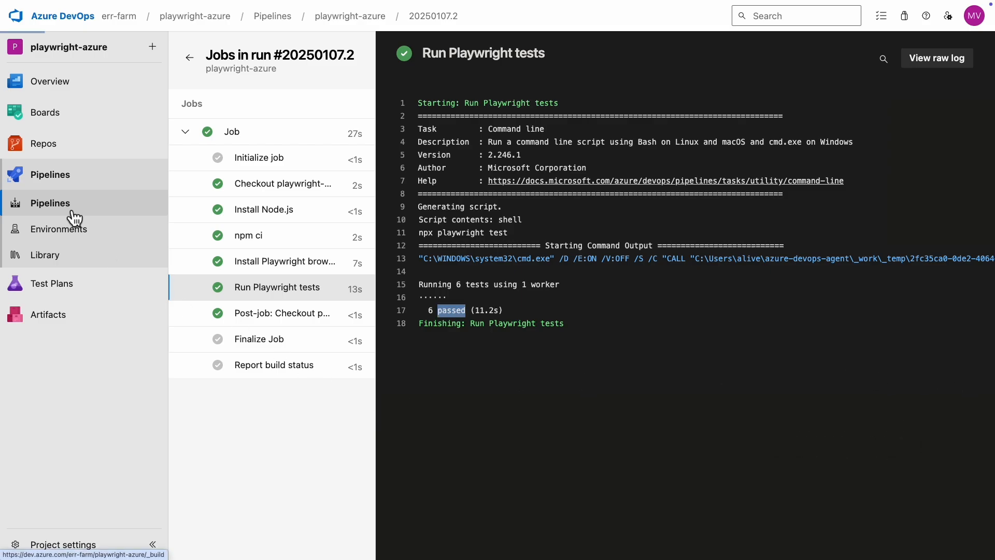
Add a commented-out container: mcr.microsoft.com/playwright:v1.49.1-noble line under pool in the YAML.
{"action": "left_click", "coordinate": [48, 202]}
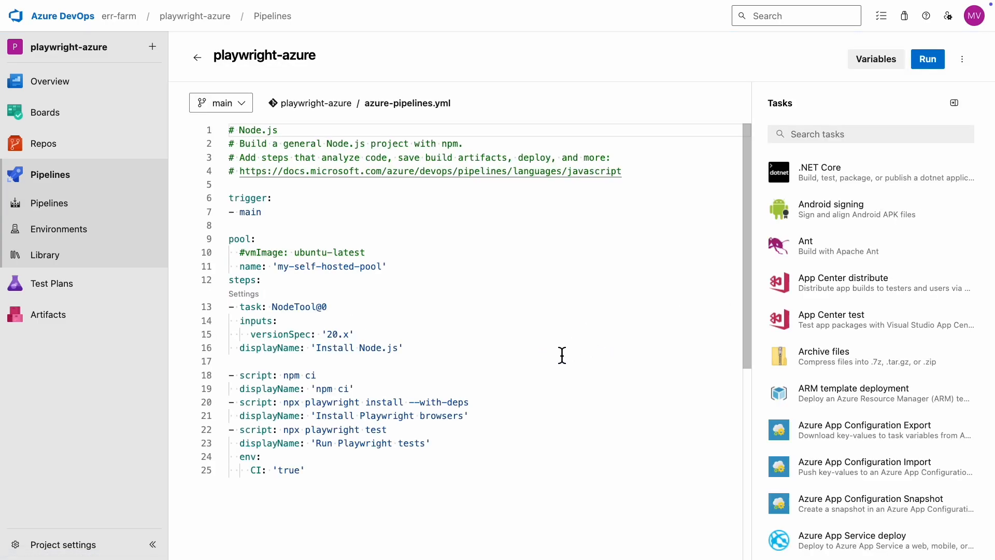
{"action": "mouse_move", "coordinate": [973, 121]}
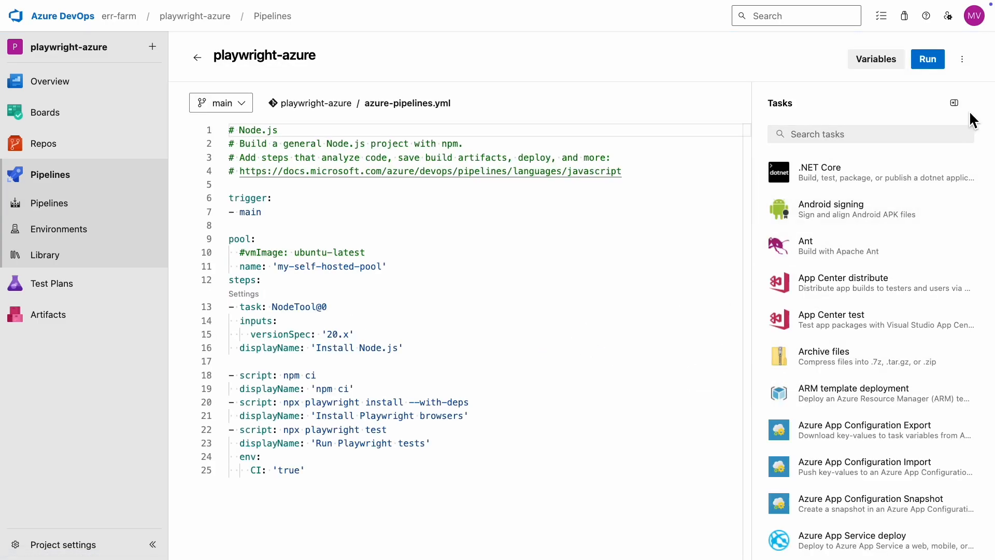
{"action": "left_click", "coordinate": [954, 102]}
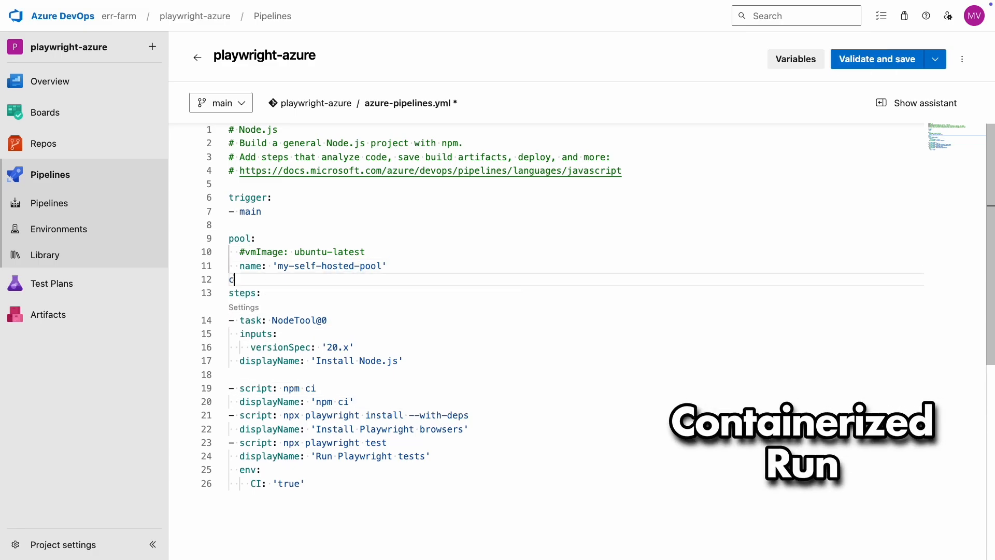
{"action": "type", "text": "ontainer: mcr.microsoft.com/playwright:v1.49.1-noble"}
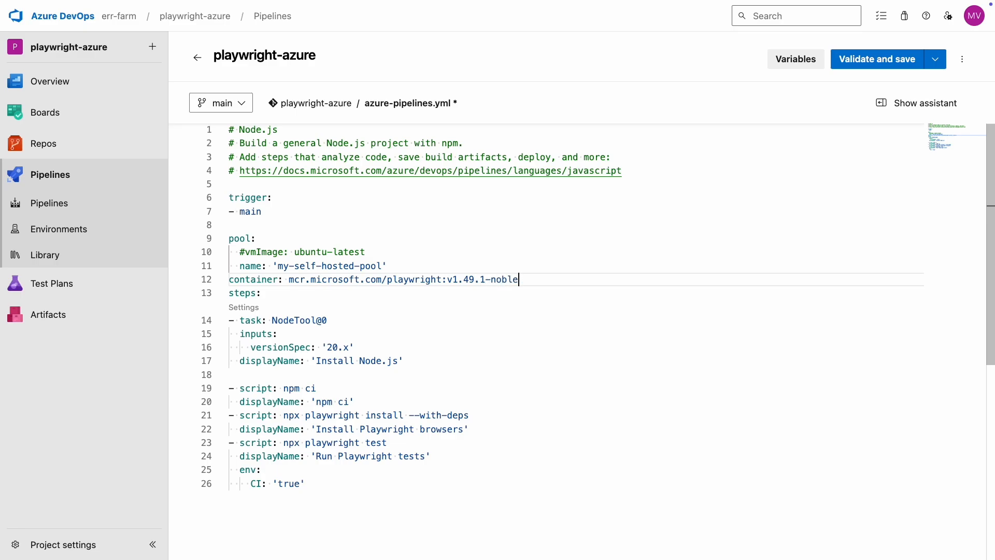
{"action": "left_click", "coordinate": [230, 279]}
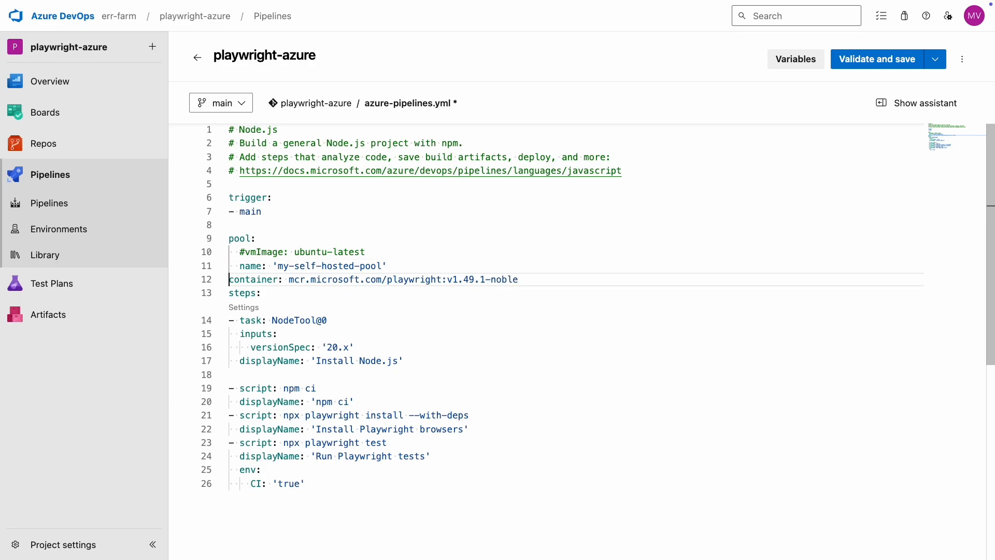
{"action": "type", "text": "#"}
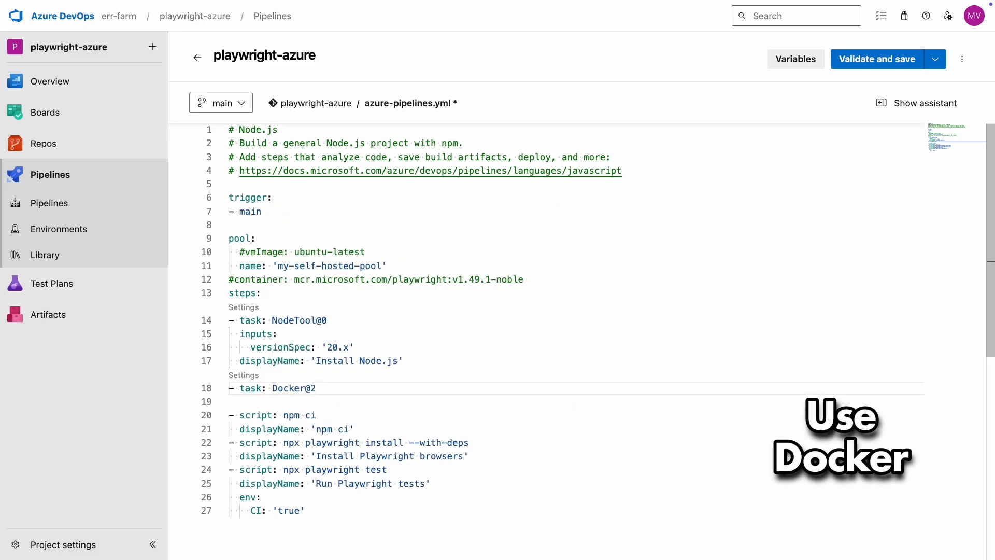
Append the comment '# install Docker Command Line Interface' to the DockerInstaller@0 task line.
{"action": "type", "text": "# install Docker"}
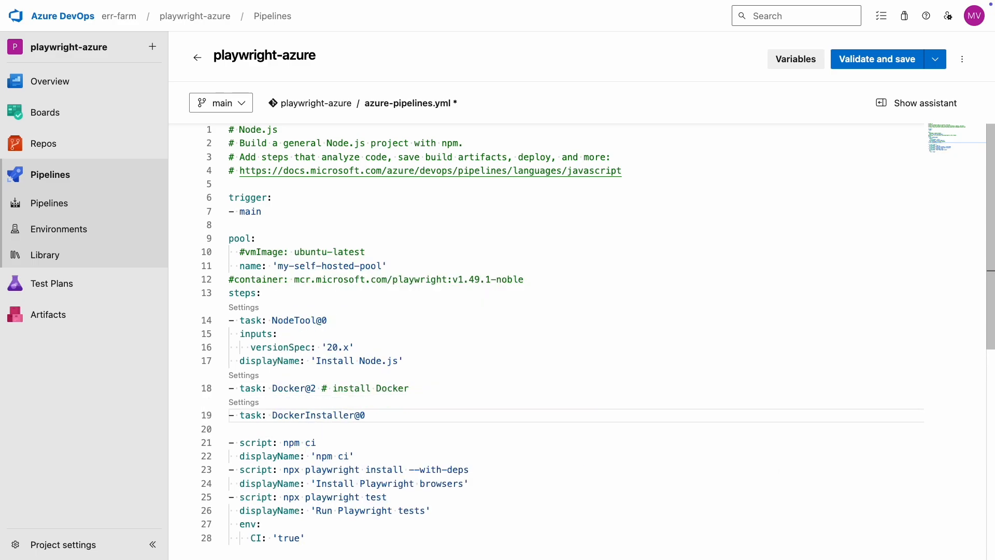
{"action": "type", "text": "# install Docker Command Line Inte"}
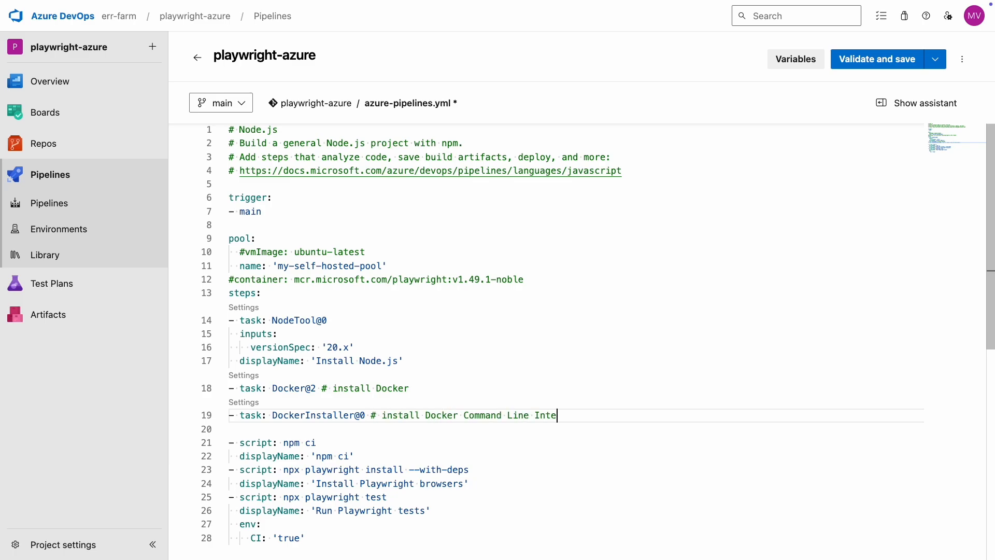
{"action": "type", "text": "rface"}
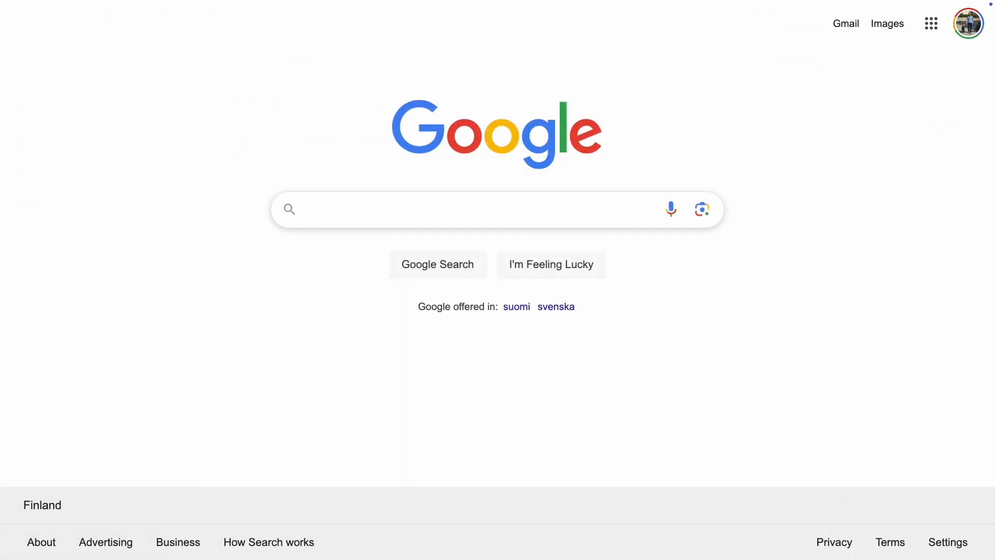
Search 'docker mongodb image', open Docker Hub's official mongo page and copy its docker run command.
{"action": "type", "text": "docker mongodb image"}
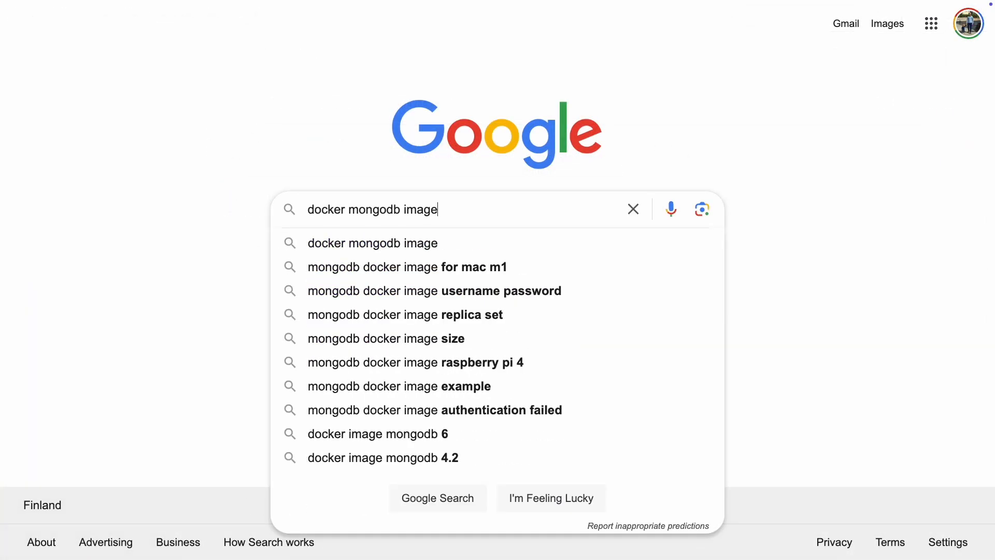
{"action": "key", "text": "Return"}
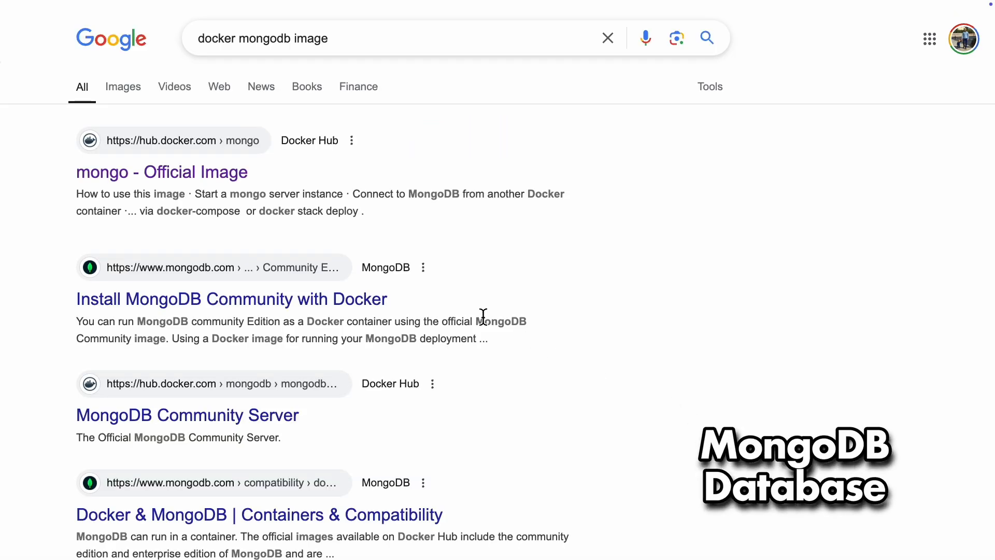
{"action": "left_click", "coordinate": [161, 172]}
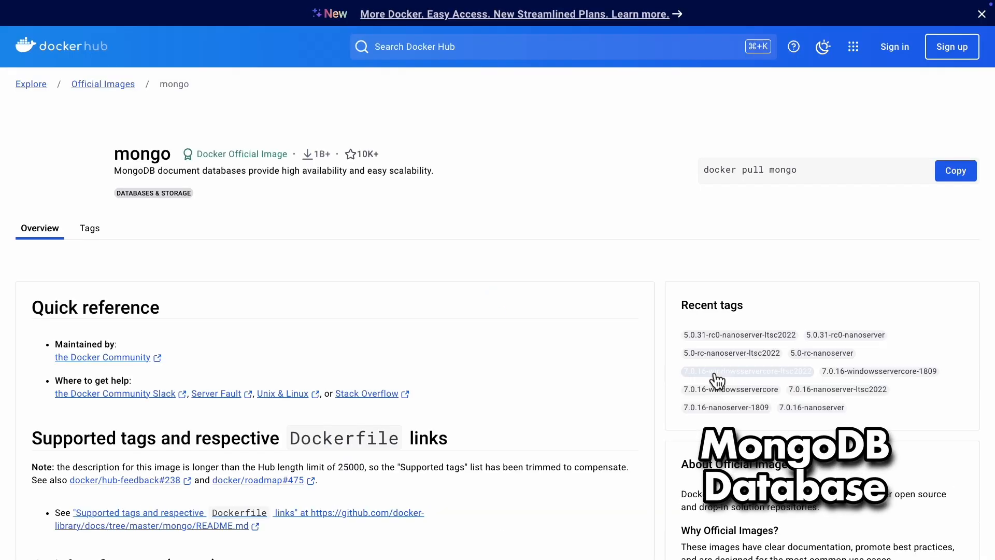
{"action": "scroll", "scroll_direction": "down", "scroll_amount": 3}
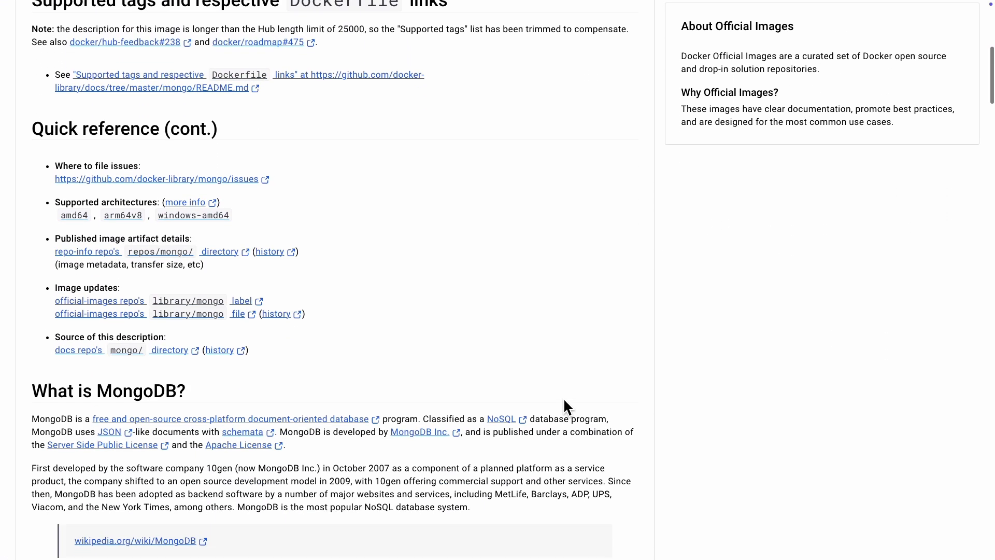
{"action": "scroll", "scroll_direction": "down", "scroll_amount": 3}
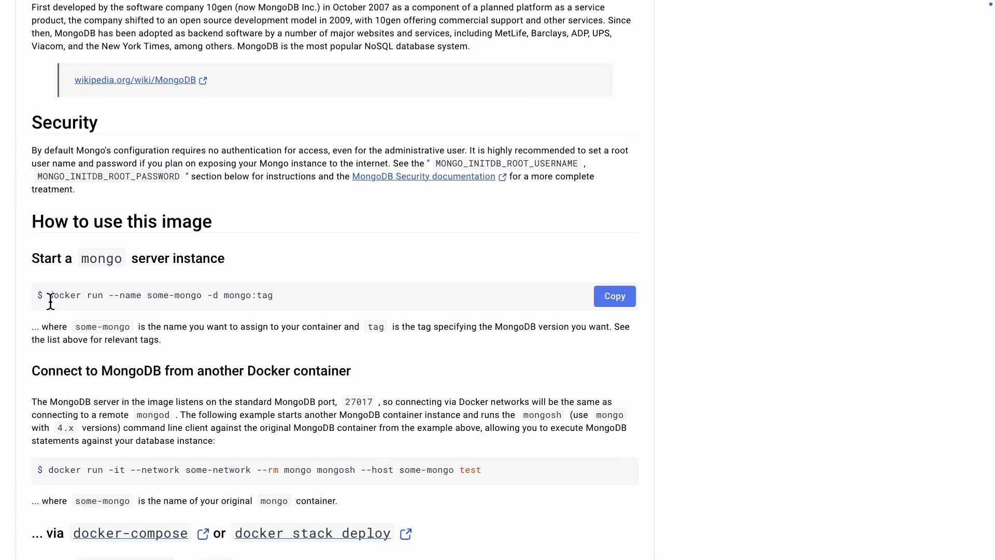
{"action": "right_click", "coordinate": [159, 296]}
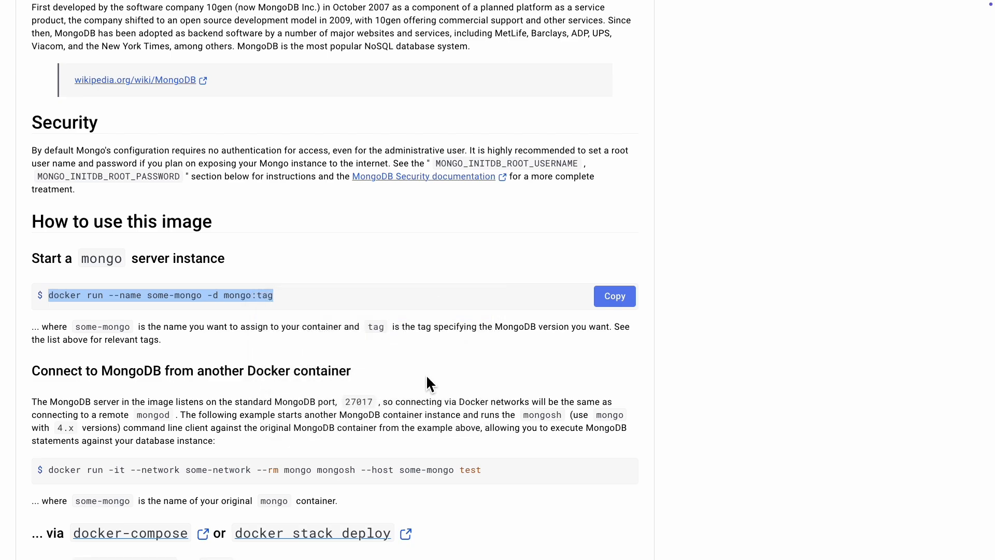
{"action": "mouse_move", "coordinate": [287, 278]}
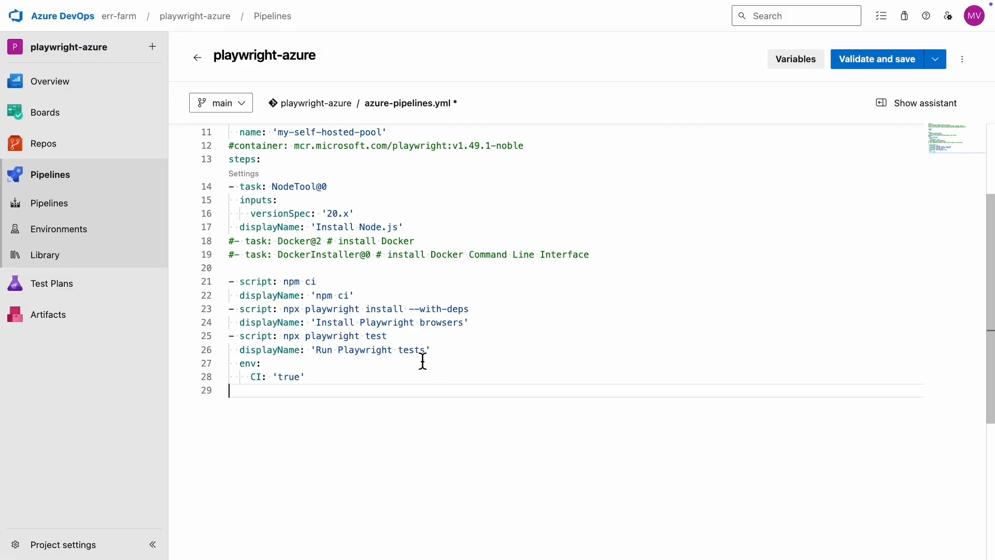
{"action": "mouse_move", "coordinate": [768, 417]}
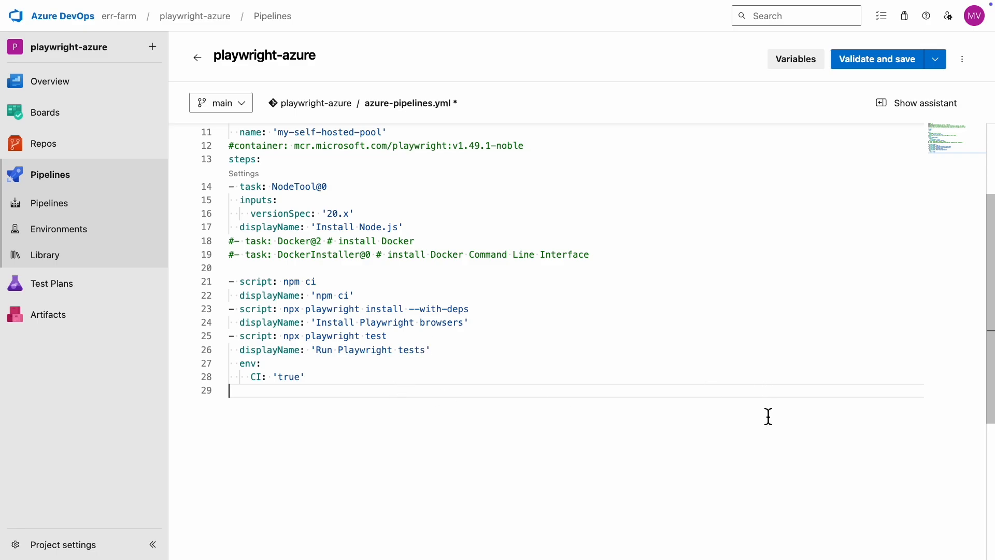
Add a script step running docker run --name some-mongo -d with -p 27017:27017.
{"action": "type", "text": "- script:"}
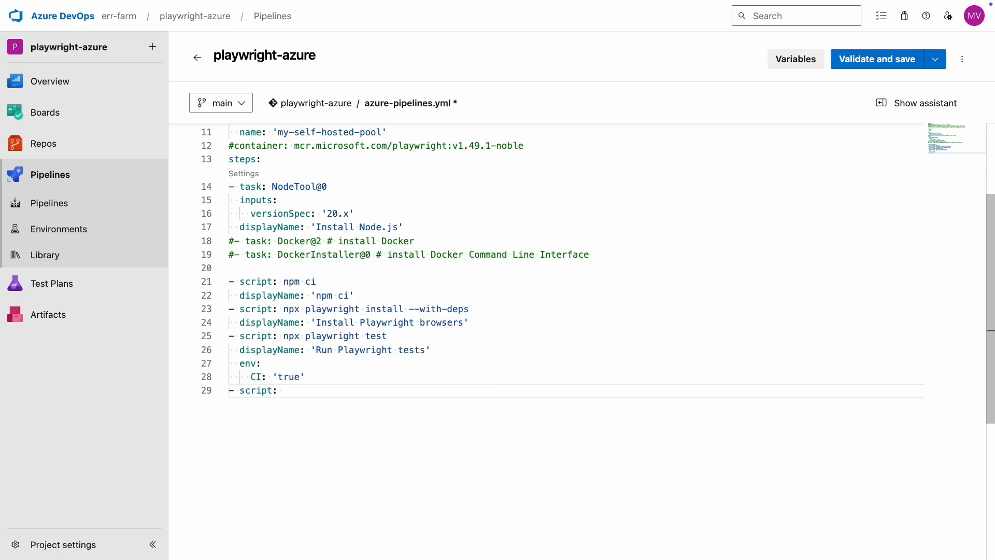
{"action": "right_click", "coordinate": [377, 393]}
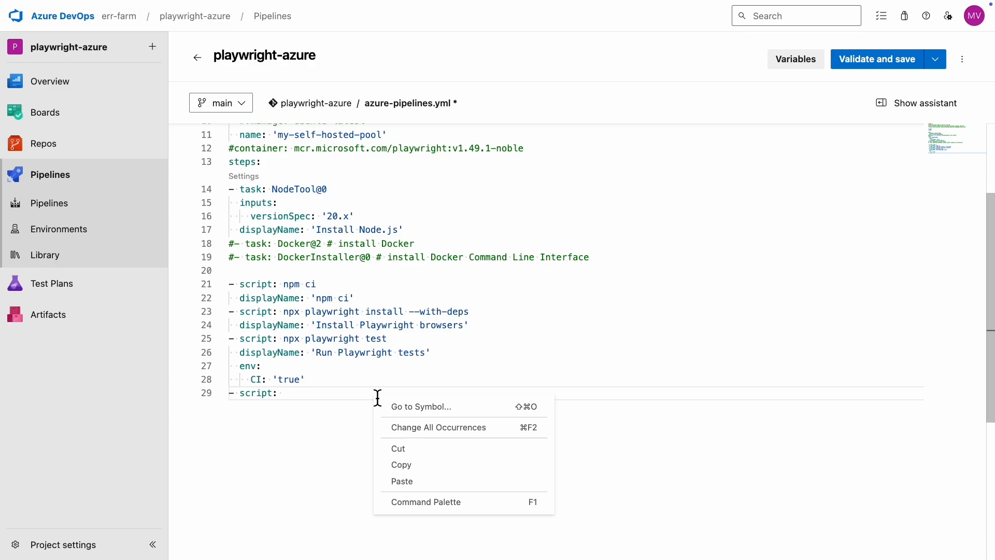
{"action": "type", "text": "docker run --name some-mongo -d mongo:ta"}
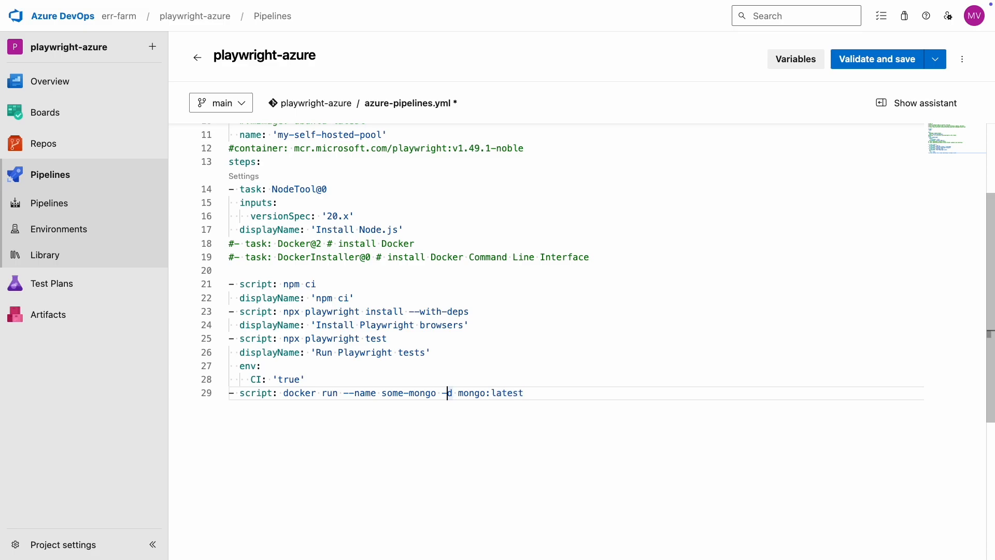
{"action": "type", "text": "-p 27017:27017 -"}
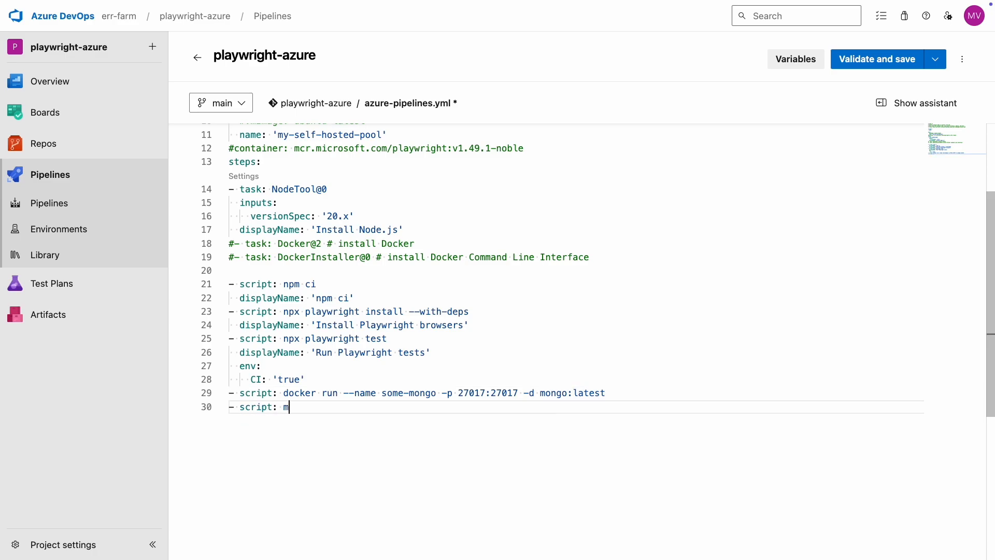
Add steps for npm install -g mongosh, mongosh show databases, docker stop/rm some-mongo, and save.
{"action": "type", "text": "pm install -g mongosh"}
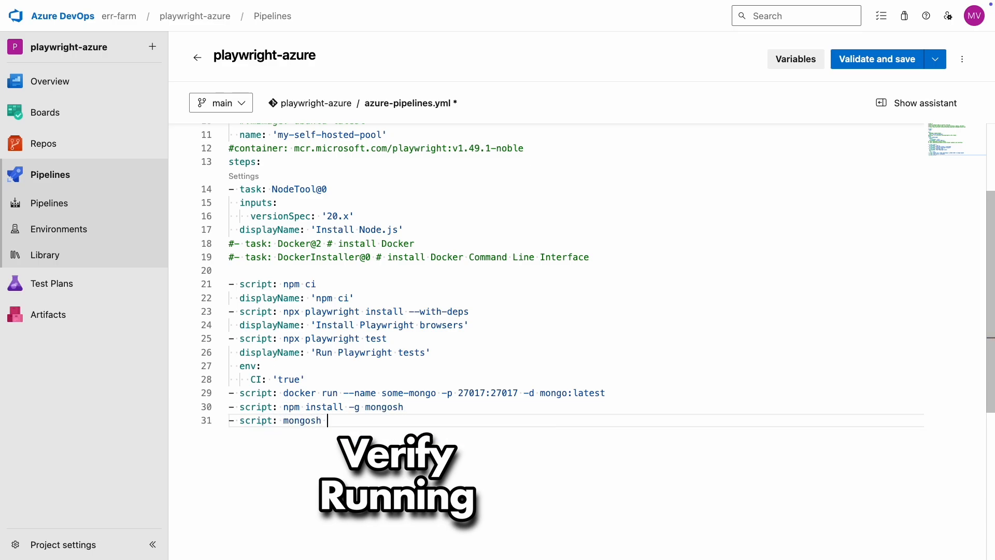
{"action": "type", "text": "mongodb://localhost:27016"}
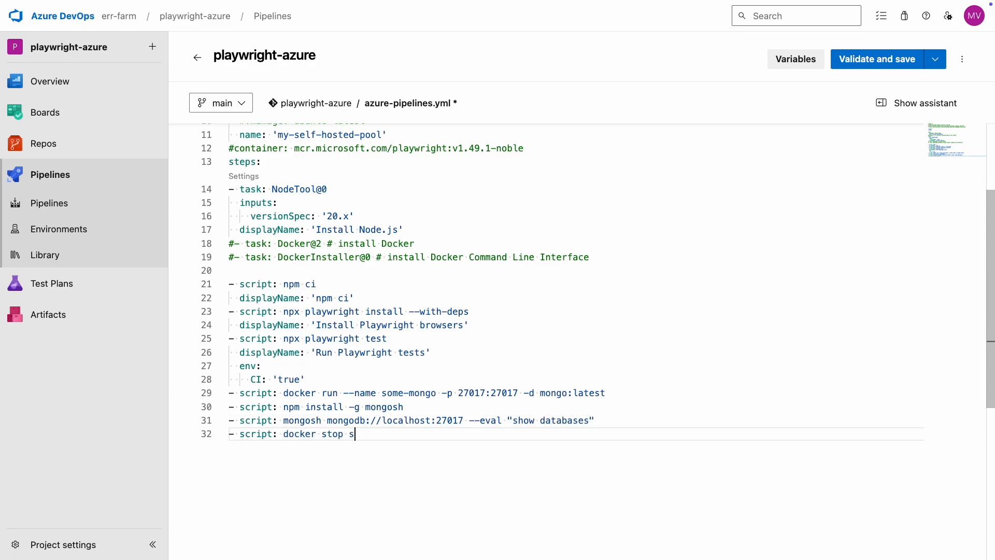
{"action": "type", "text": "ome-mongo & docker rm some-mongo"}
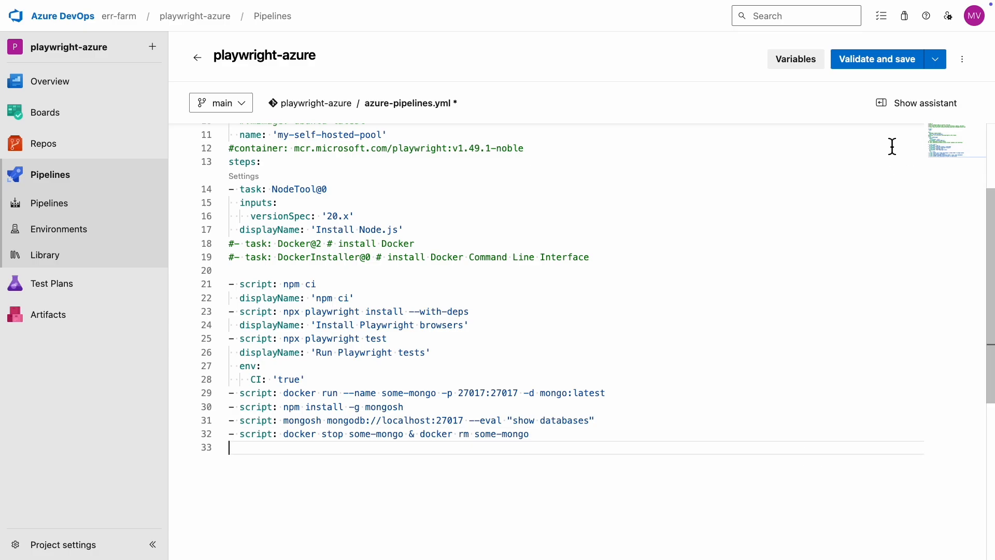
{"action": "left_click", "coordinate": [877, 58]}
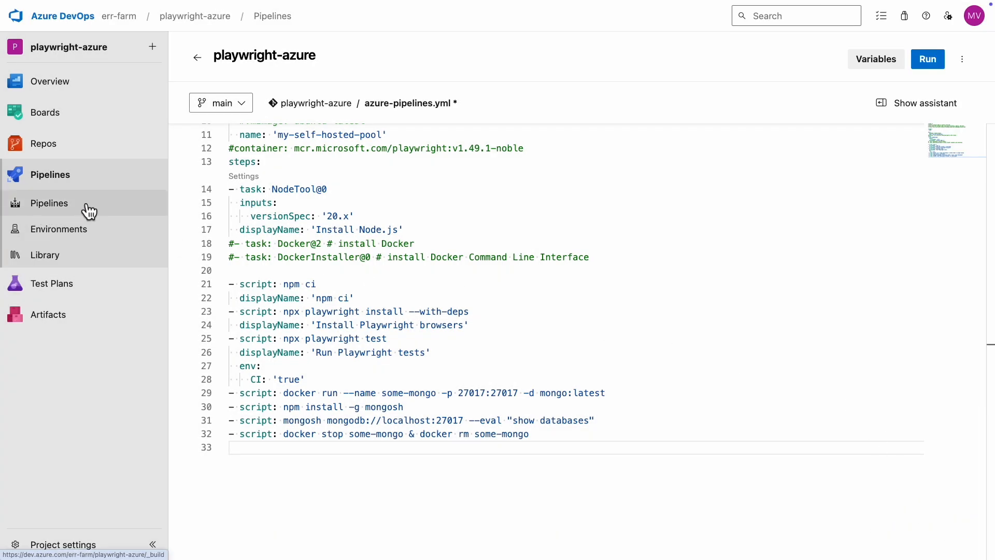
Open the playwright-azure pipeline's latest run and check the mongosh listing and container cleanup logs.
{"action": "left_click", "coordinate": [50, 203]}
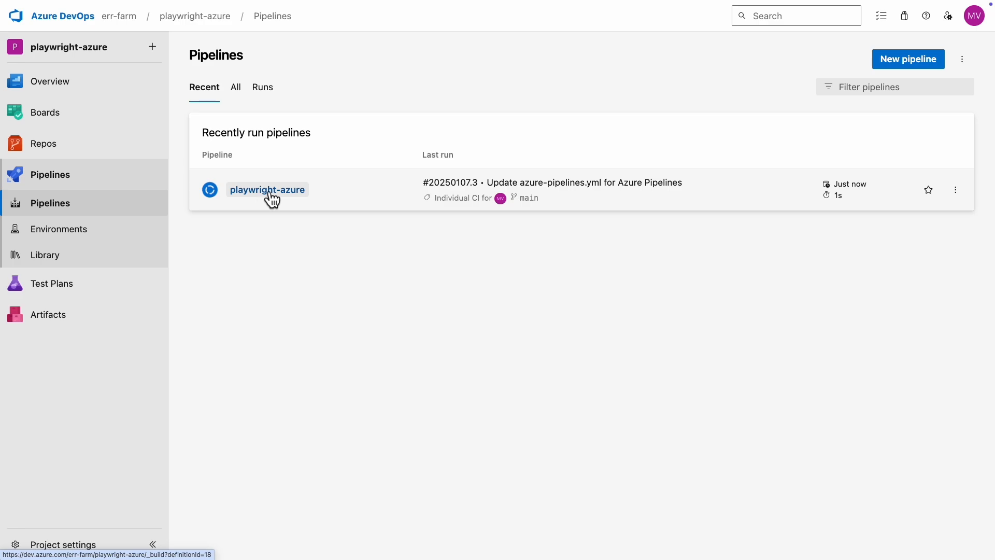
{"action": "left_click", "coordinate": [267, 189]}
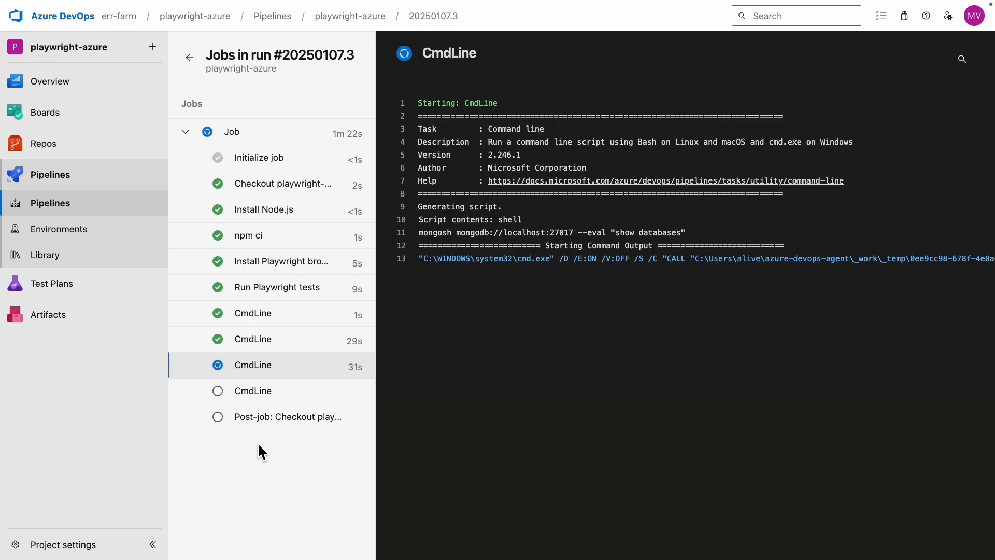
{"action": "left_click", "coordinate": [253, 365]}
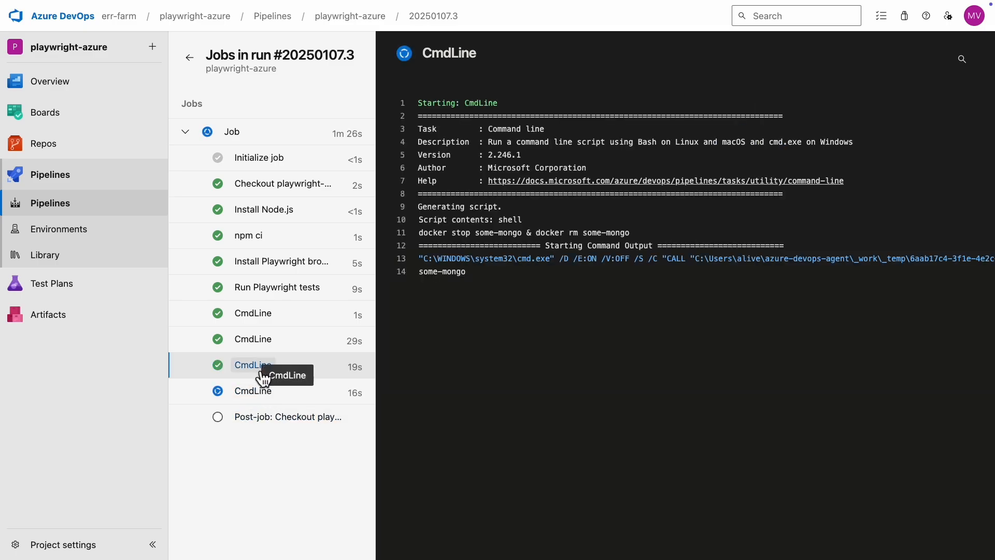
{"action": "left_click", "coordinate": [253, 364]}
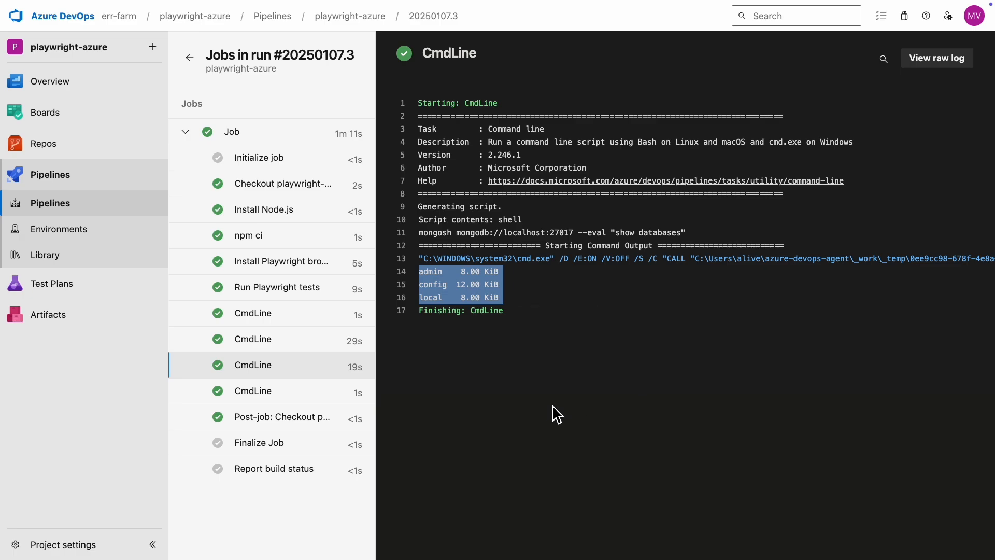
{"action": "mouse_move", "coordinate": [553, 410]}
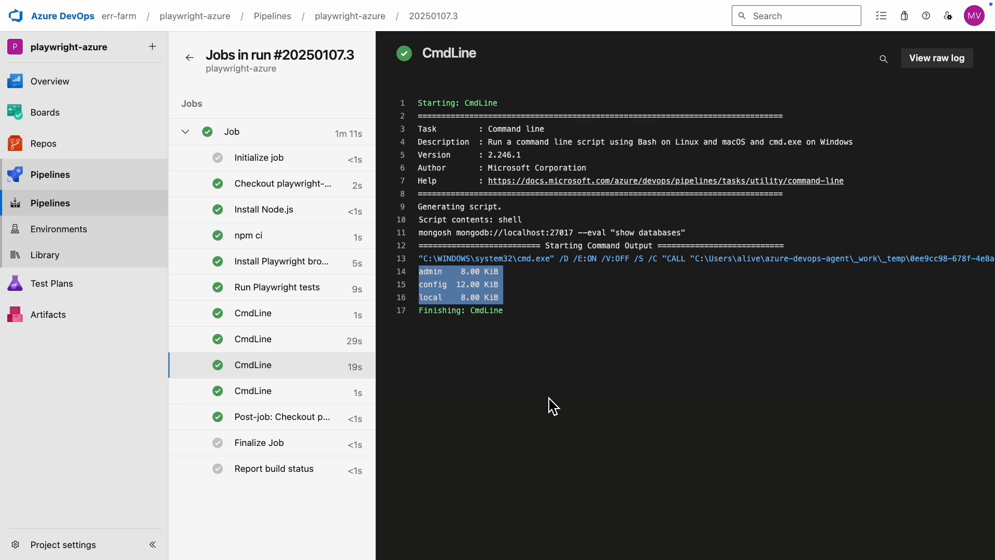
{"action": "left_click", "coordinate": [253, 391]}
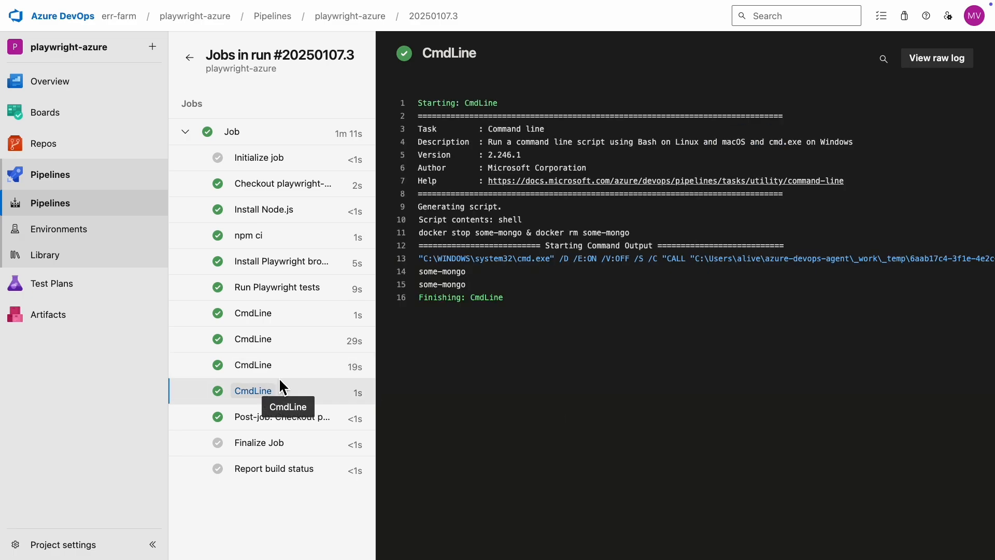
{"action": "mouse_move", "coordinate": [485, 438]}
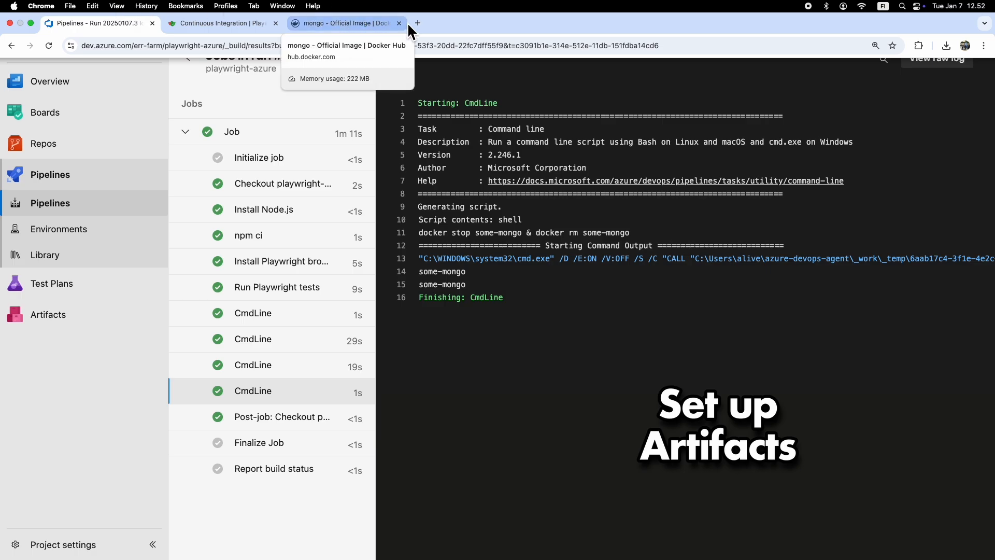
Search 'azure pipeline publish build artifacts' and open the Microsoft Learn article at its YAML publish example.
{"action": "left_click", "coordinate": [416, 23]}
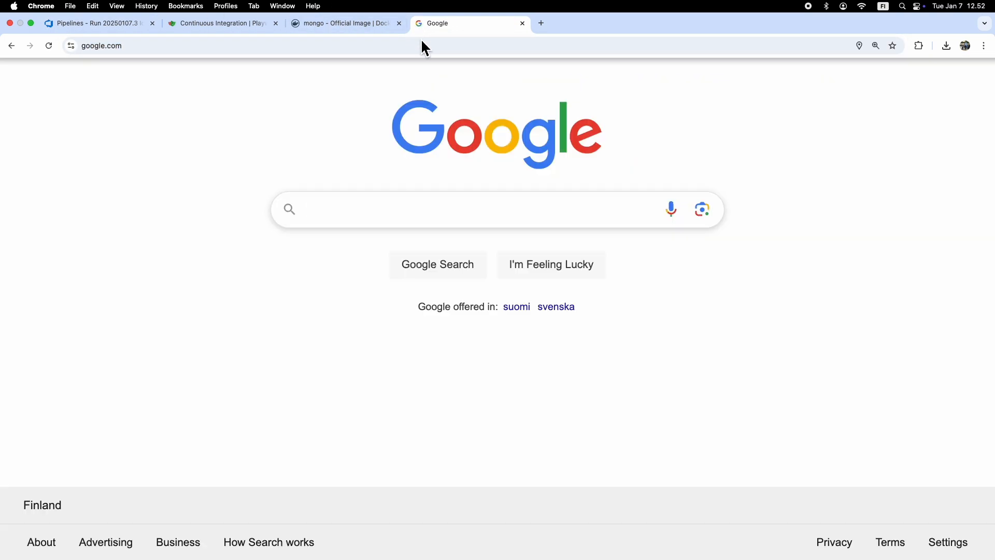
{"action": "type", "text": "azure pipeline publish build artifacts"}
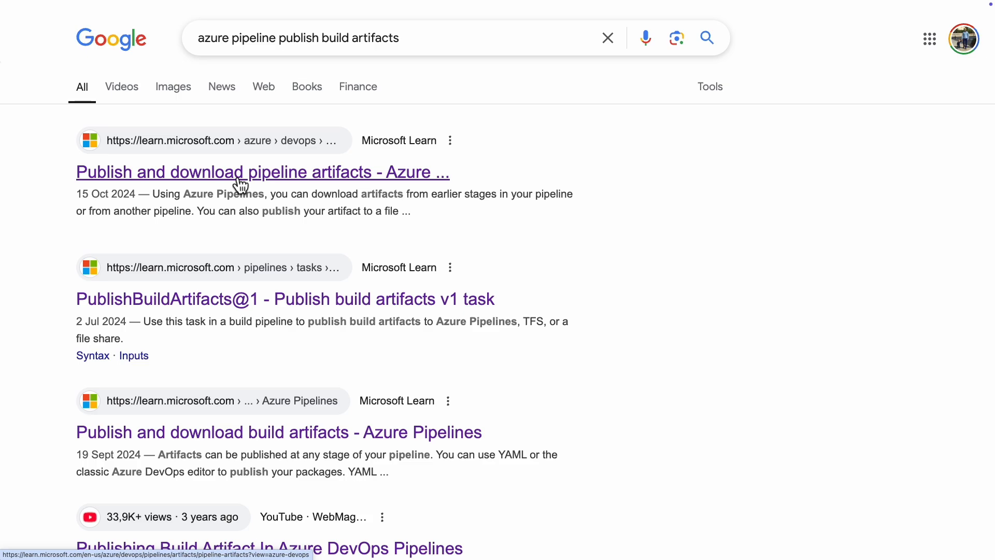
{"action": "left_click", "coordinate": [262, 172]}
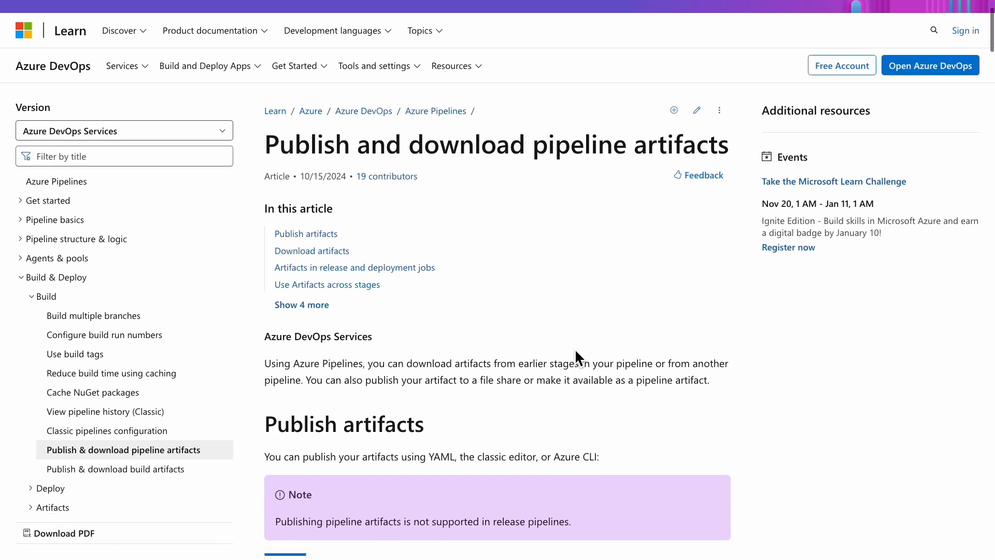
{"action": "scroll", "scroll_direction": "down", "scroll_amount": 3}
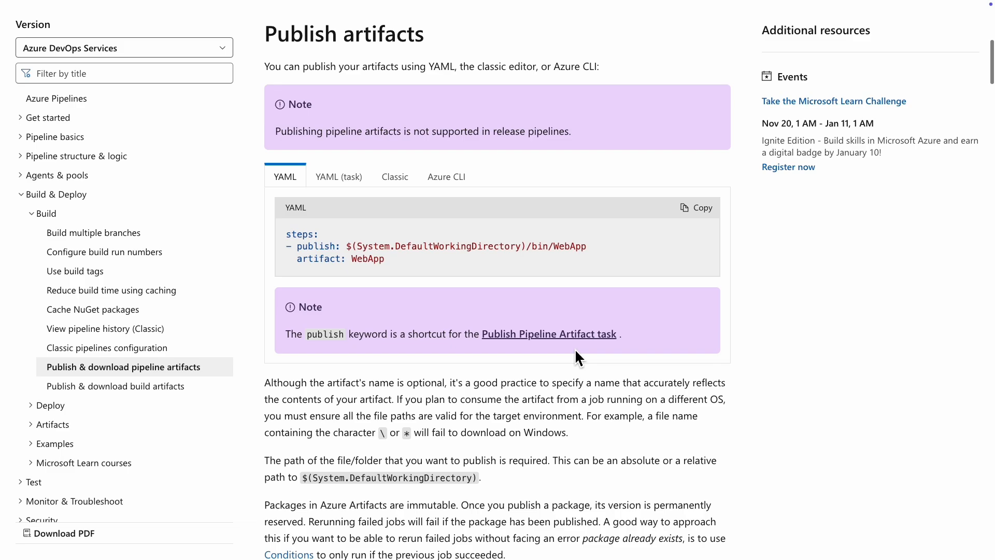
{"action": "scroll", "scroll_direction": "down", "scroll_amount": 3}
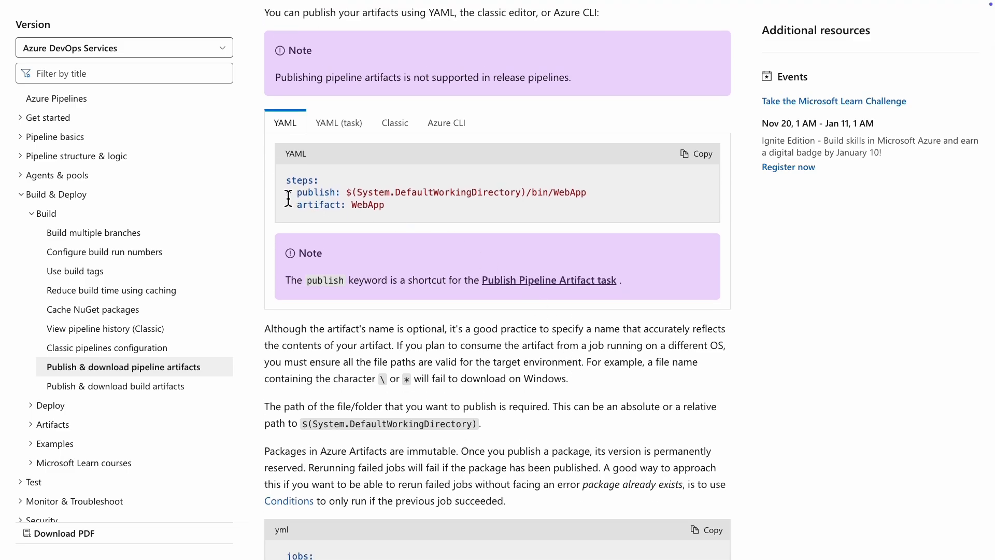
{"action": "right_click", "coordinate": [437, 192]}
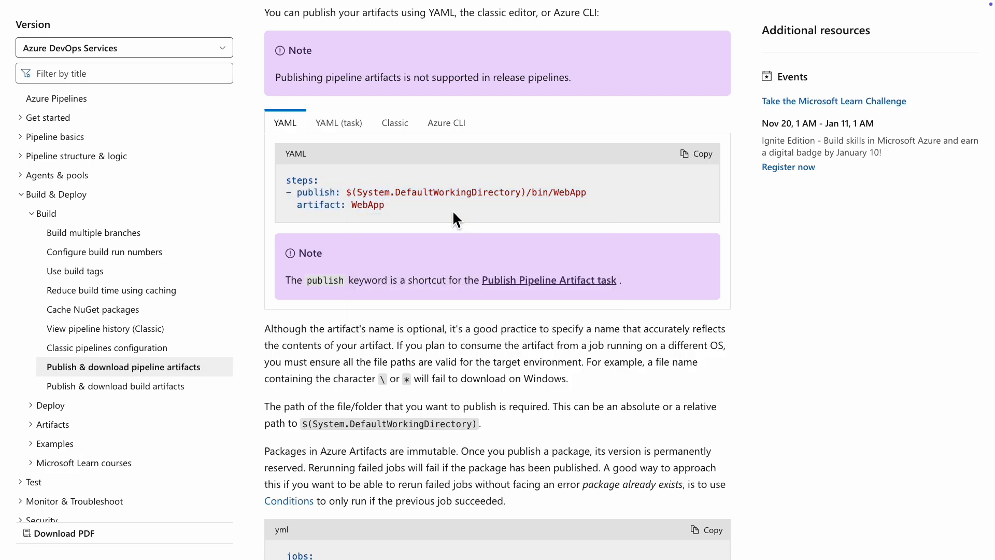
{"action": "mouse_move", "coordinate": [137, 9]}
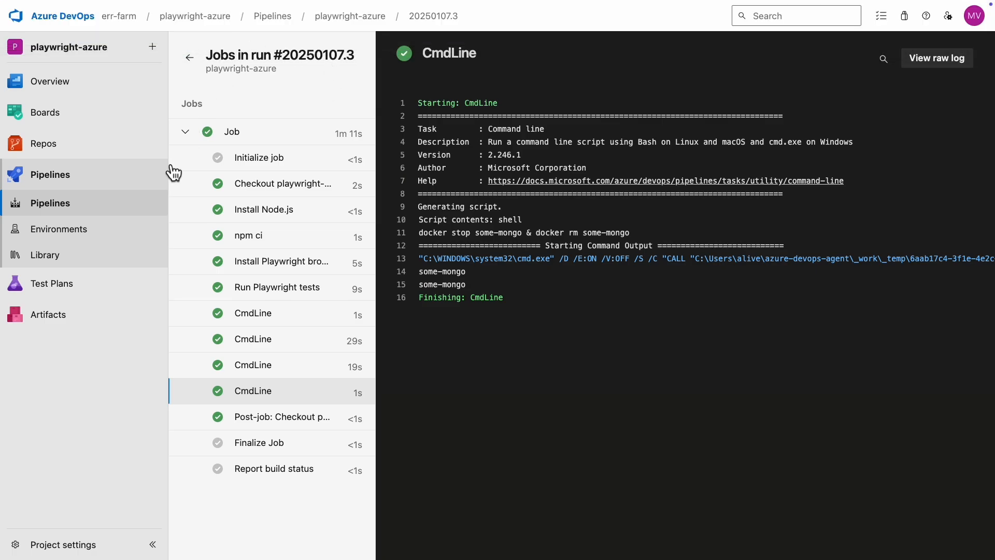
Edit the pipeline YAML and set the publish path to playwright-report/index.html.
{"action": "left_click", "coordinate": [49, 202]}
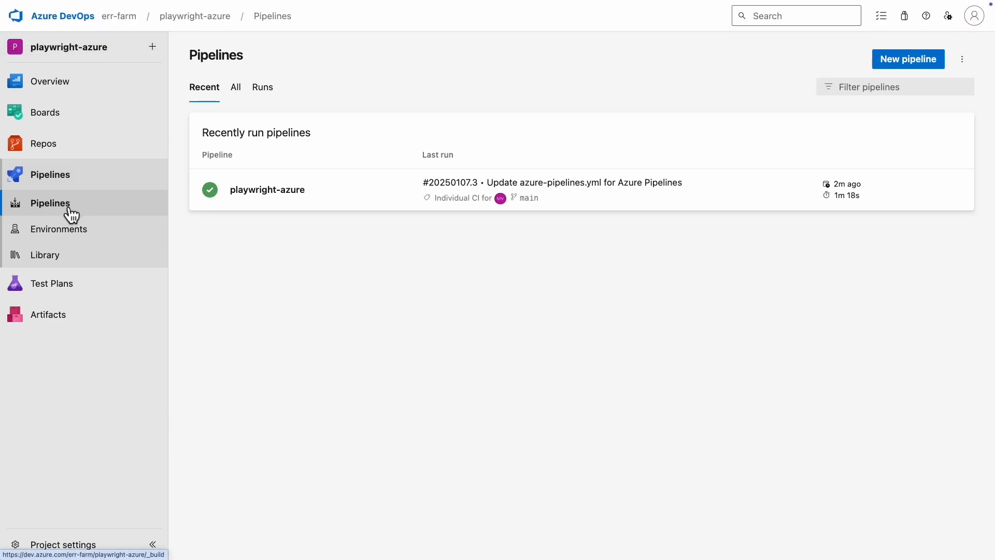
{"action": "left_click", "coordinate": [954, 188]}
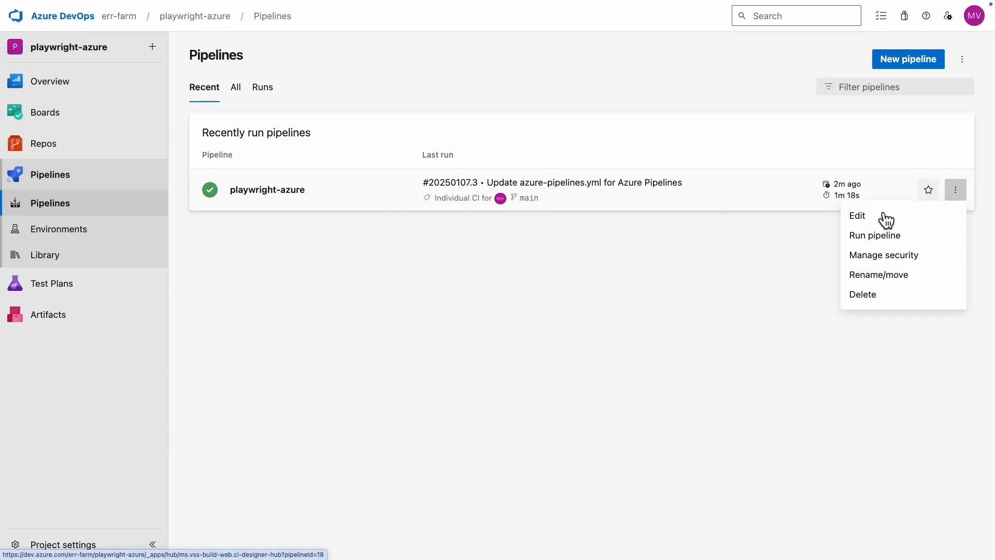
{"action": "left_click", "coordinate": [857, 216]}
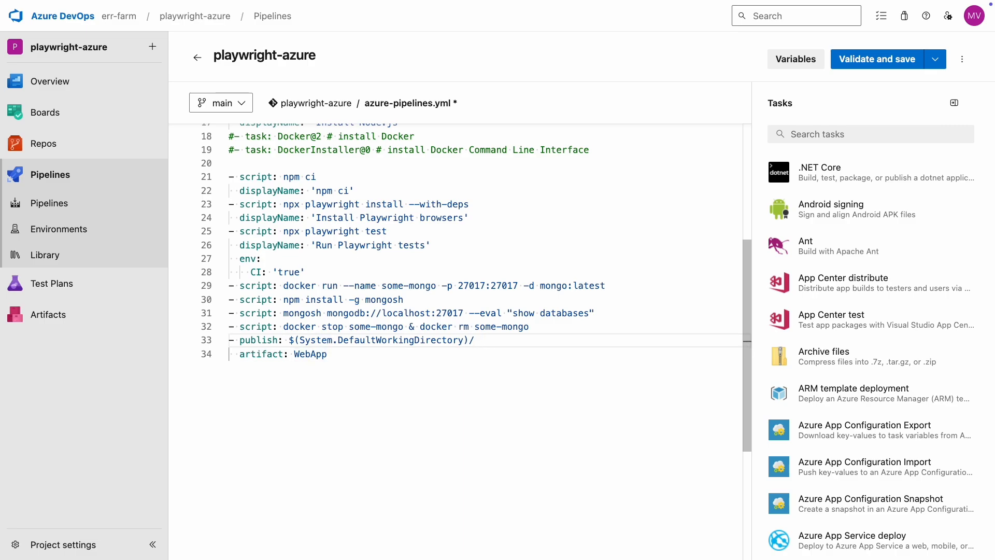
{"action": "type", "text": "playwright-report/index.html"}
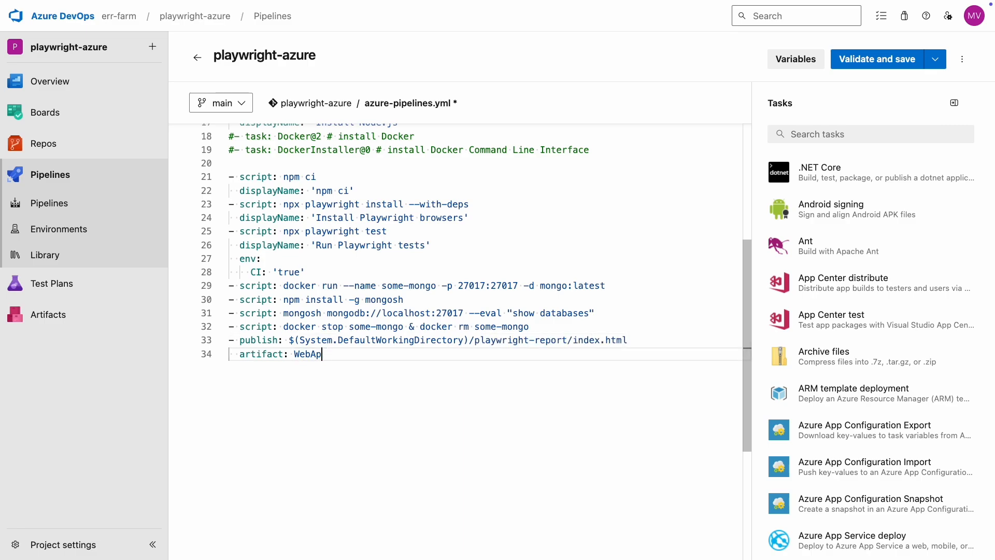
Name the artifact TestReport, then validate and commit the change to main.
{"action": "type", "text": "TestReport"}
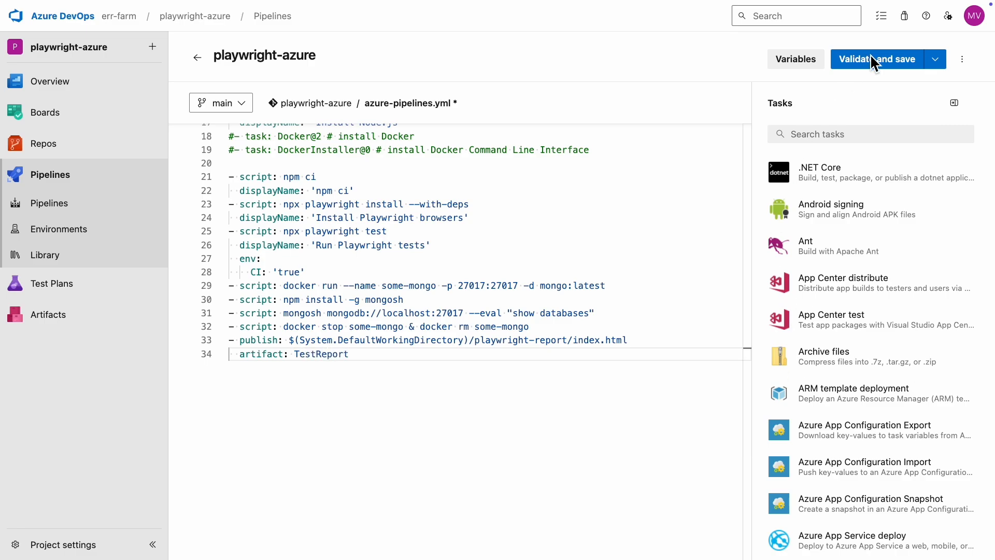
{"action": "left_click", "coordinate": [876, 58]}
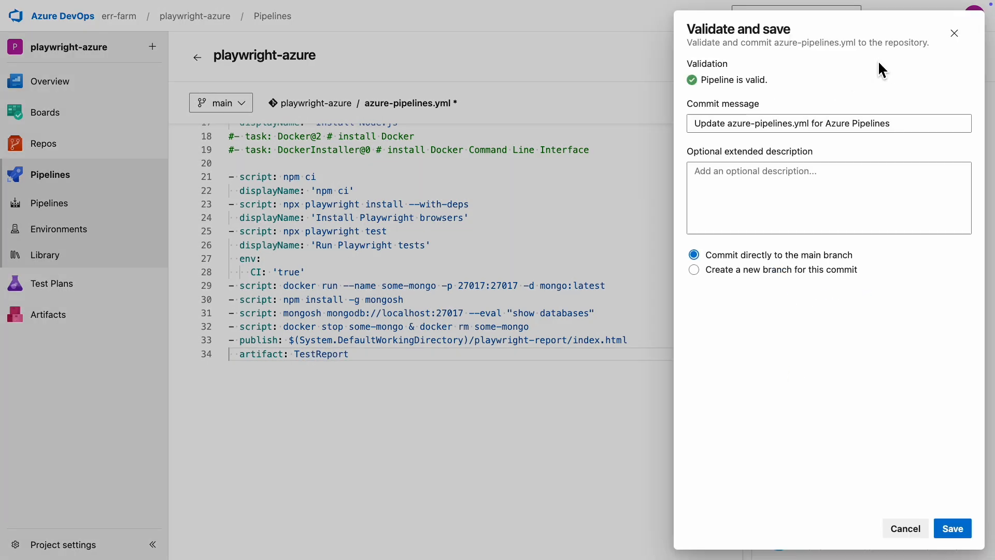
{"action": "left_click", "coordinate": [952, 528]}
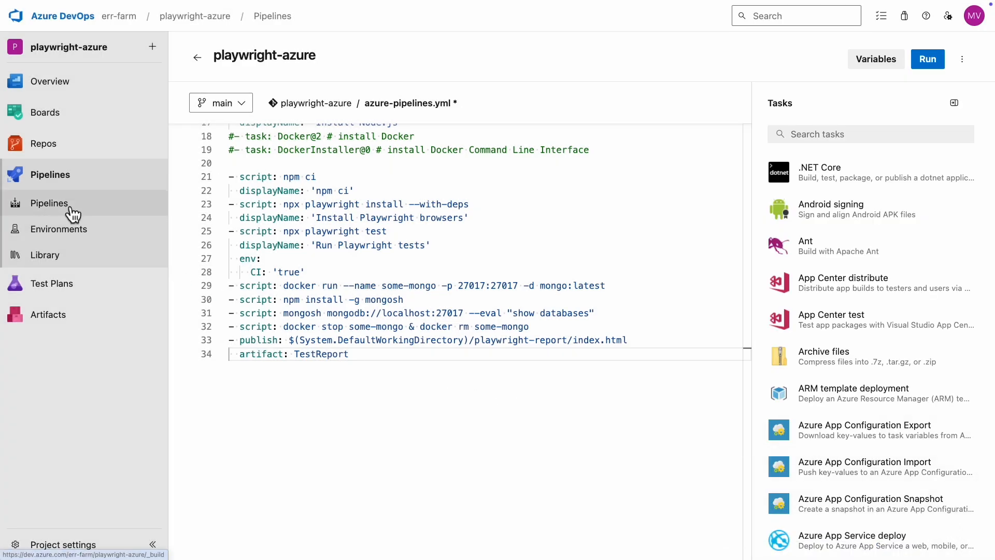
Open run #20250107.4 of the playwright-azure pipeline and watch its steps.
{"action": "left_click", "coordinate": [50, 202]}
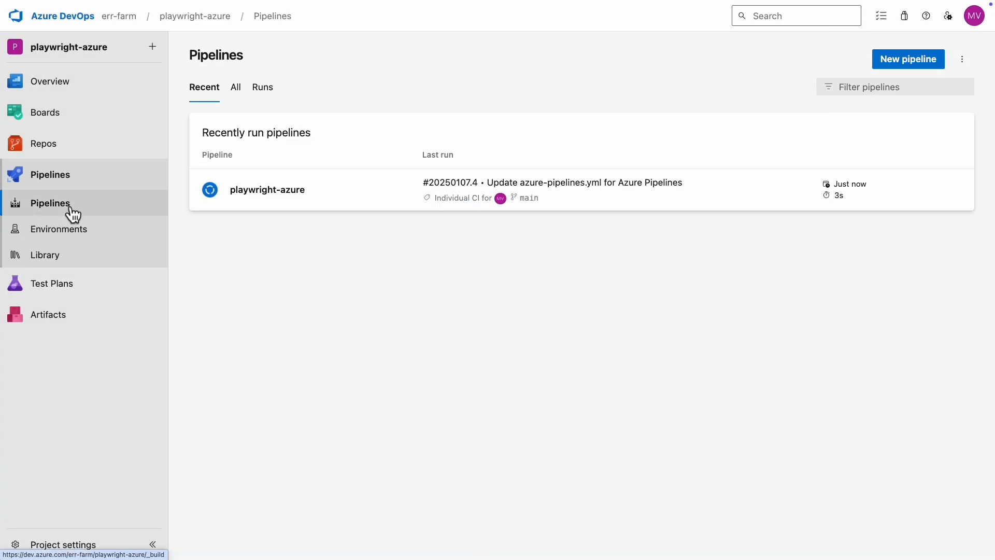
{"action": "left_click", "coordinate": [268, 189]}
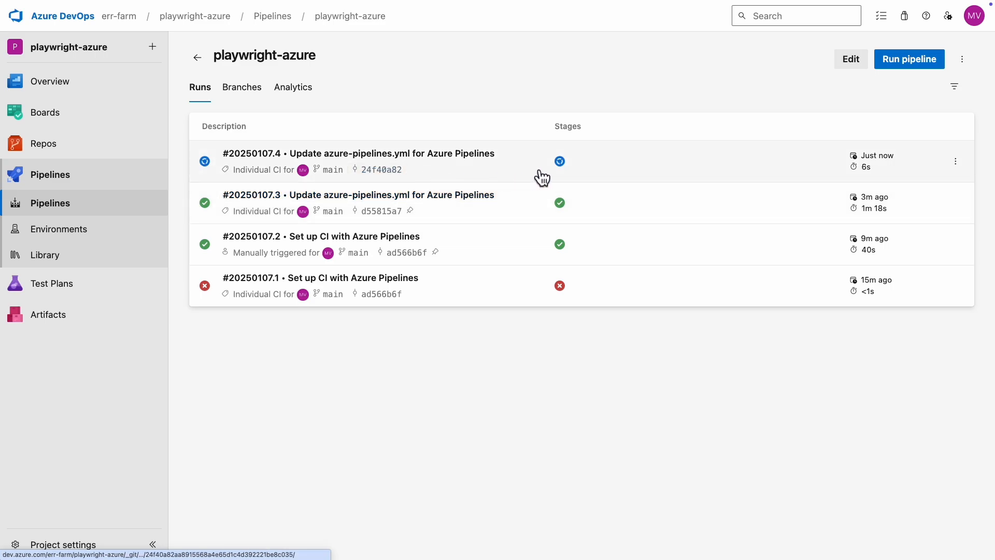
{"action": "left_click", "coordinate": [355, 155]}
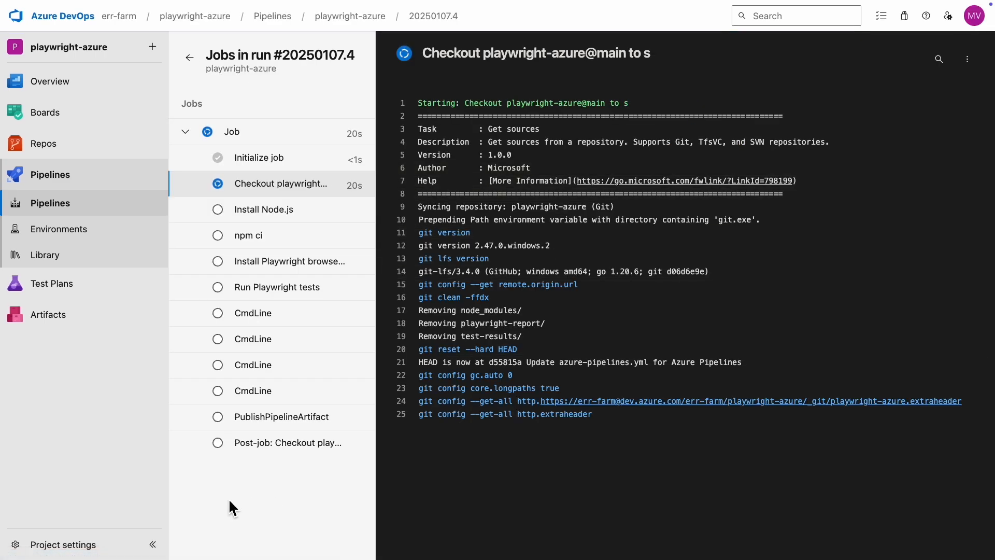
{"action": "left_click", "coordinate": [276, 288]}
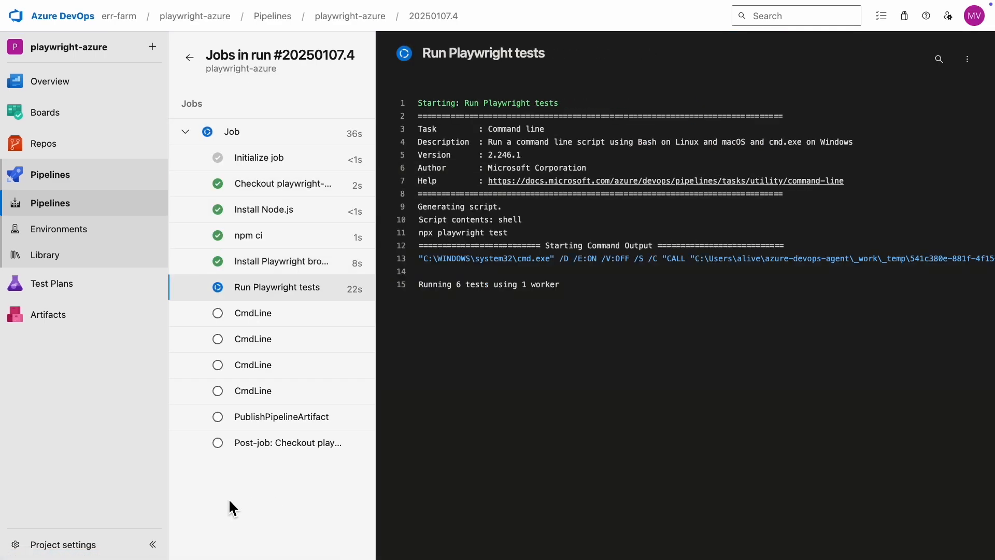
Review the PublishPipelineArtifact step's log and the job summary showing one artifact produced.
{"action": "left_click", "coordinate": [253, 338]}
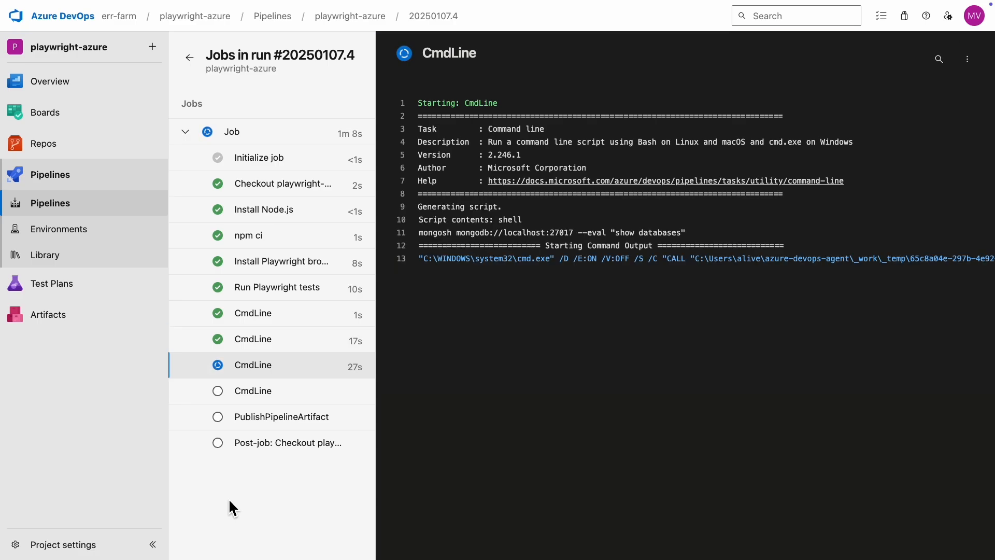
{"action": "left_click", "coordinate": [231, 131]}
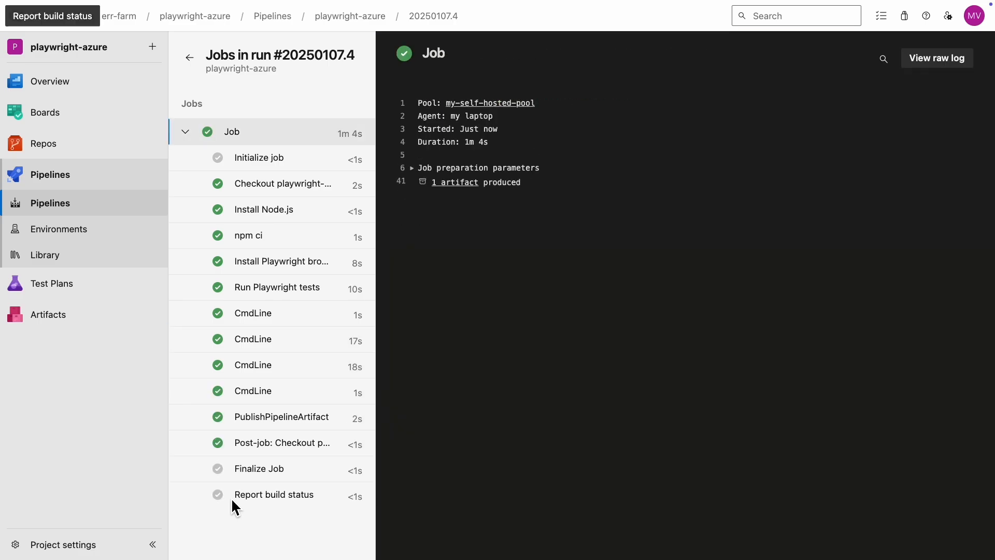
{"action": "left_click", "coordinate": [280, 416]}
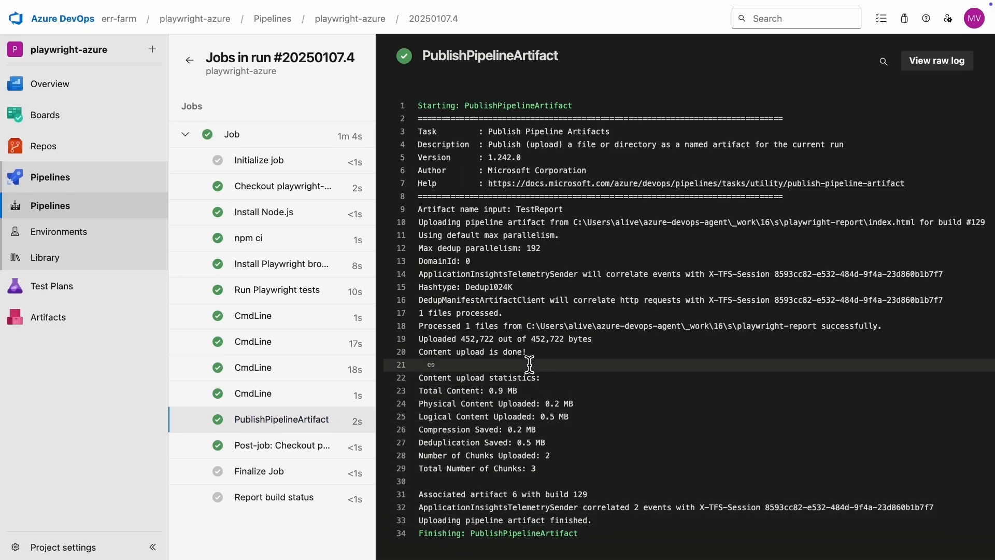
{"action": "left_click", "coordinate": [231, 134]}
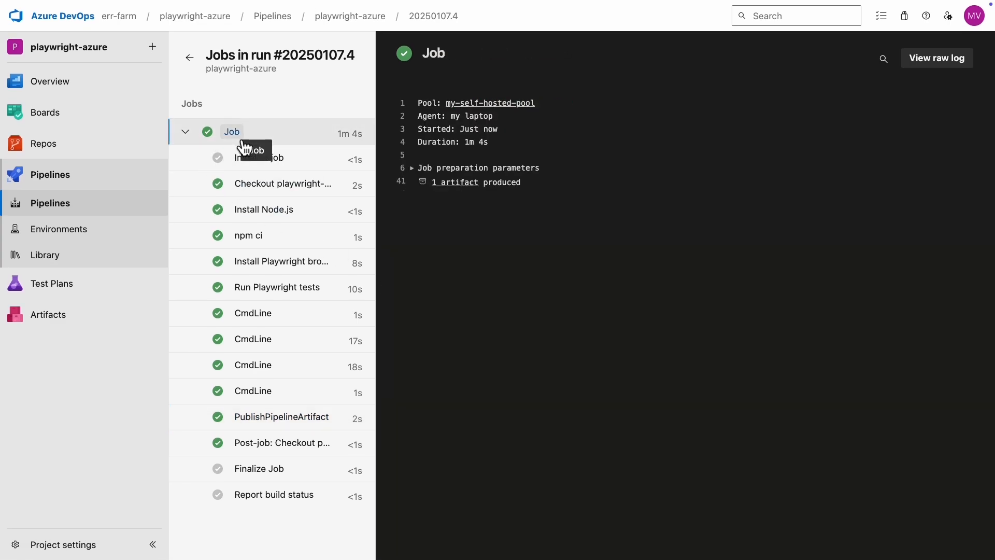
{"action": "mouse_move", "coordinate": [455, 182]}
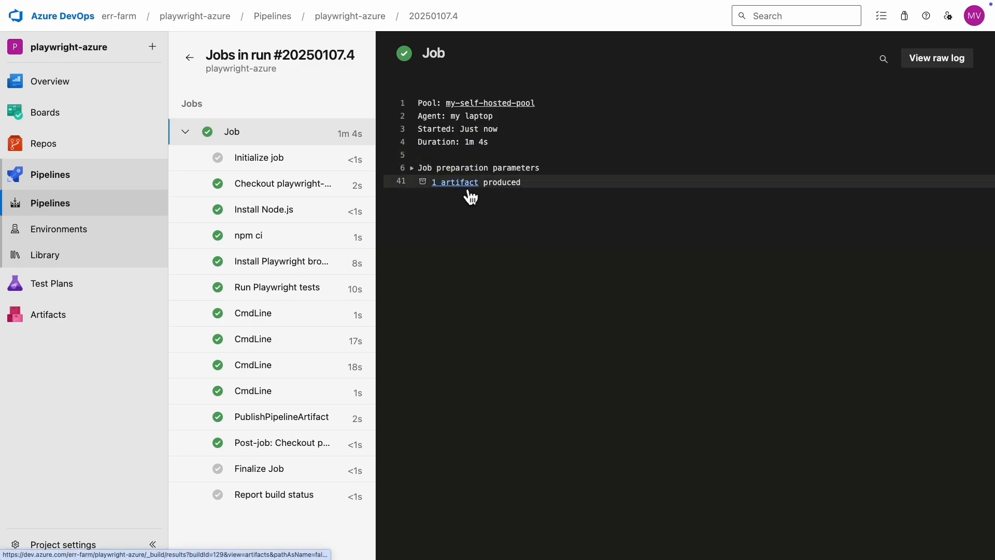
Open the TestReport artifact's index.html Playwright report and view the chromium 'has title' test details.
{"action": "left_click", "coordinate": [454, 182]}
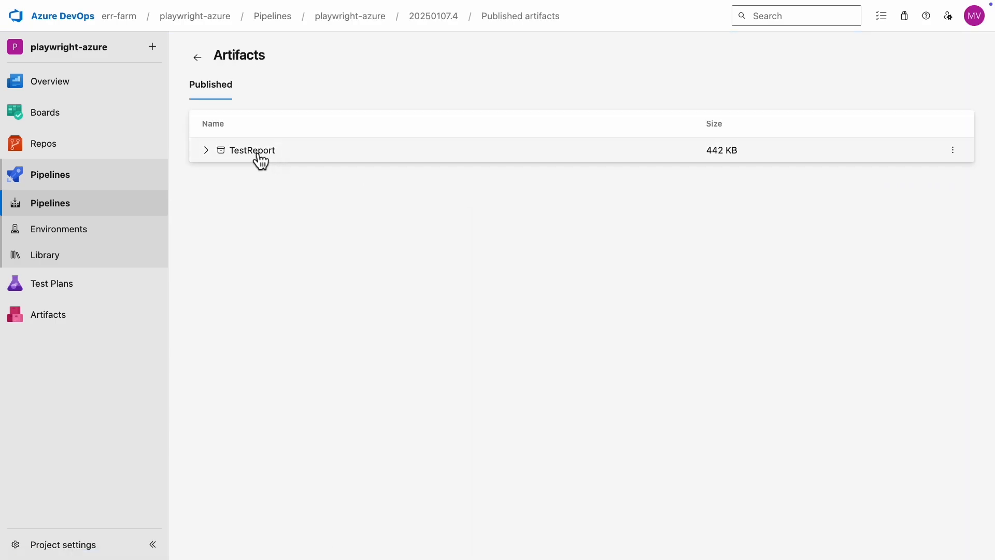
{"action": "left_click", "coordinate": [206, 150]}
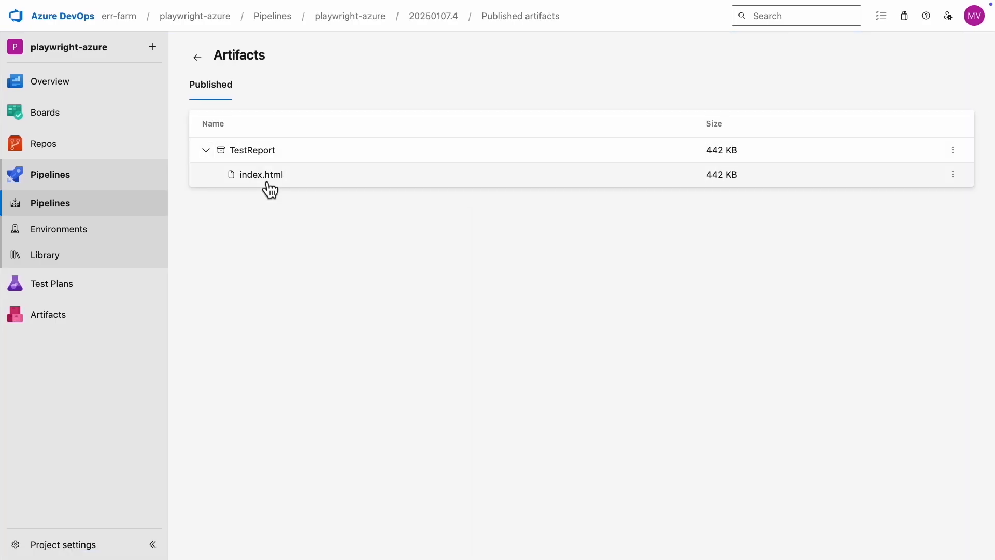
{"action": "left_click", "coordinate": [945, 33]}
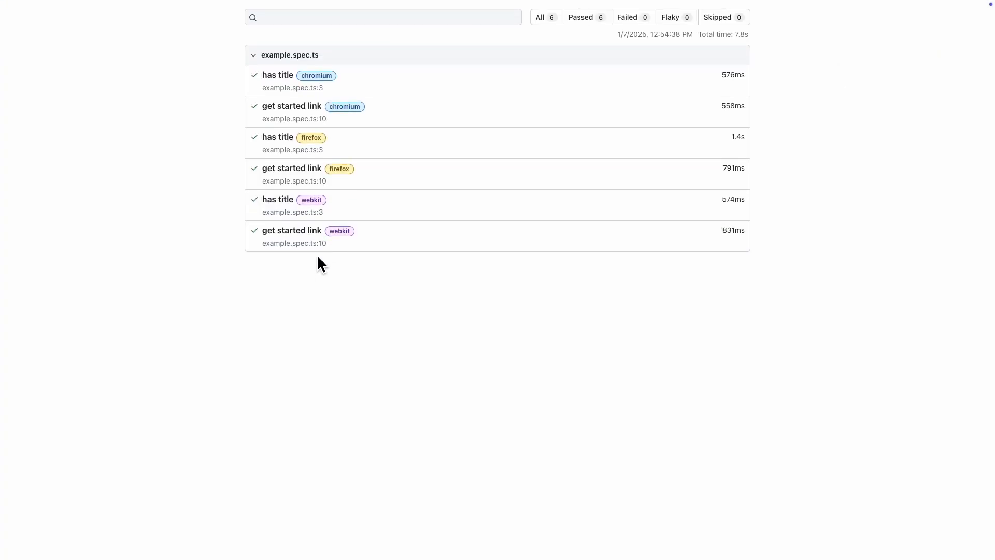
{"action": "left_click", "coordinate": [278, 75]}
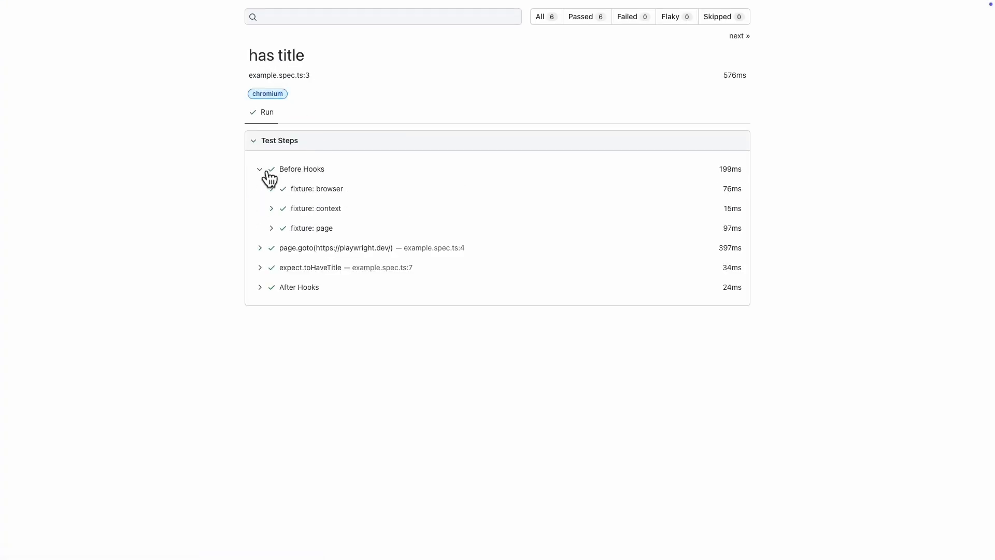
{"action": "left_click", "coordinate": [259, 169]}
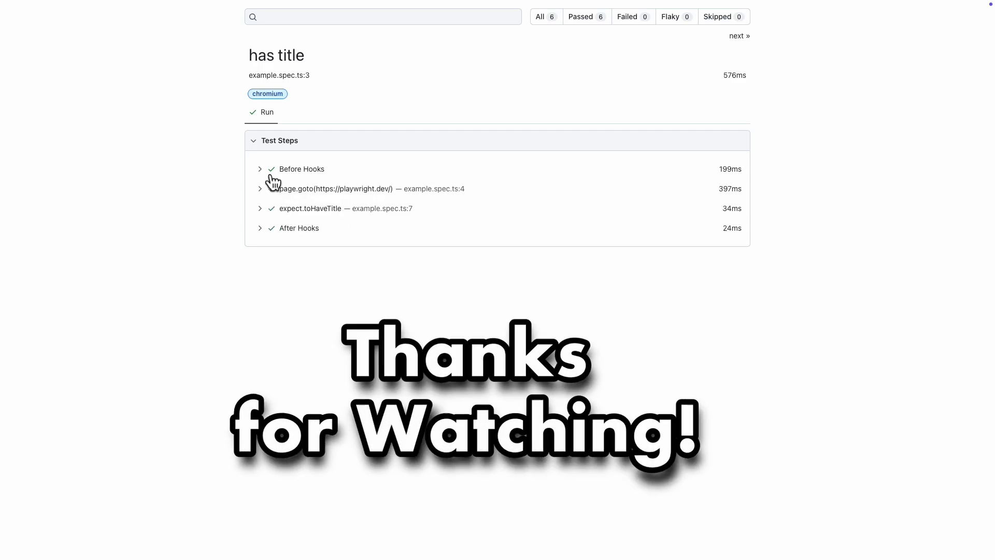